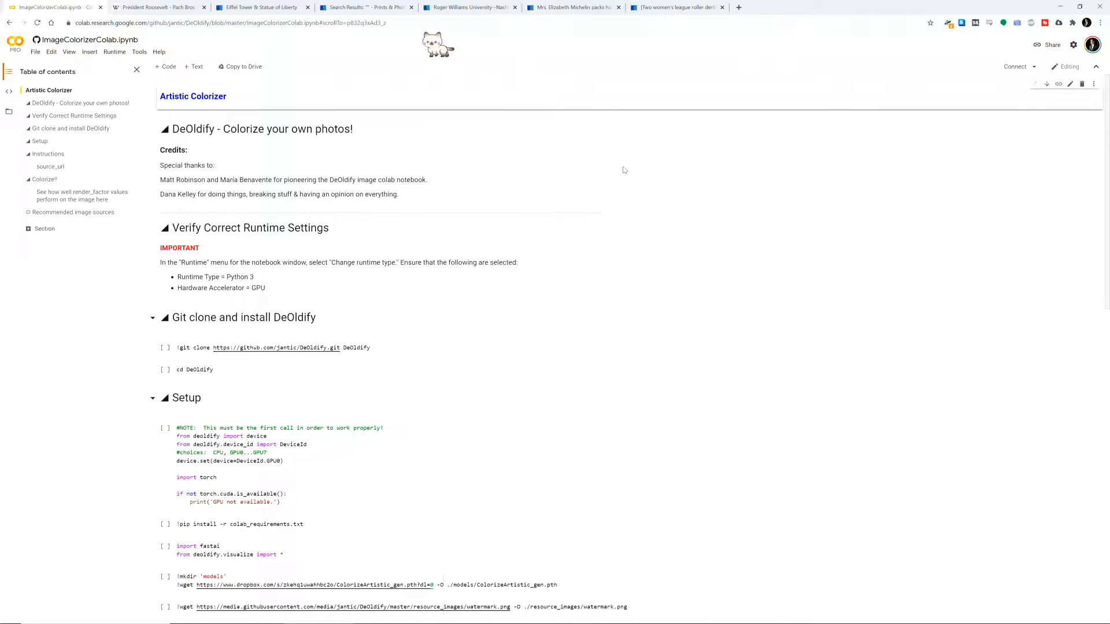
mouse_move(388, 168)
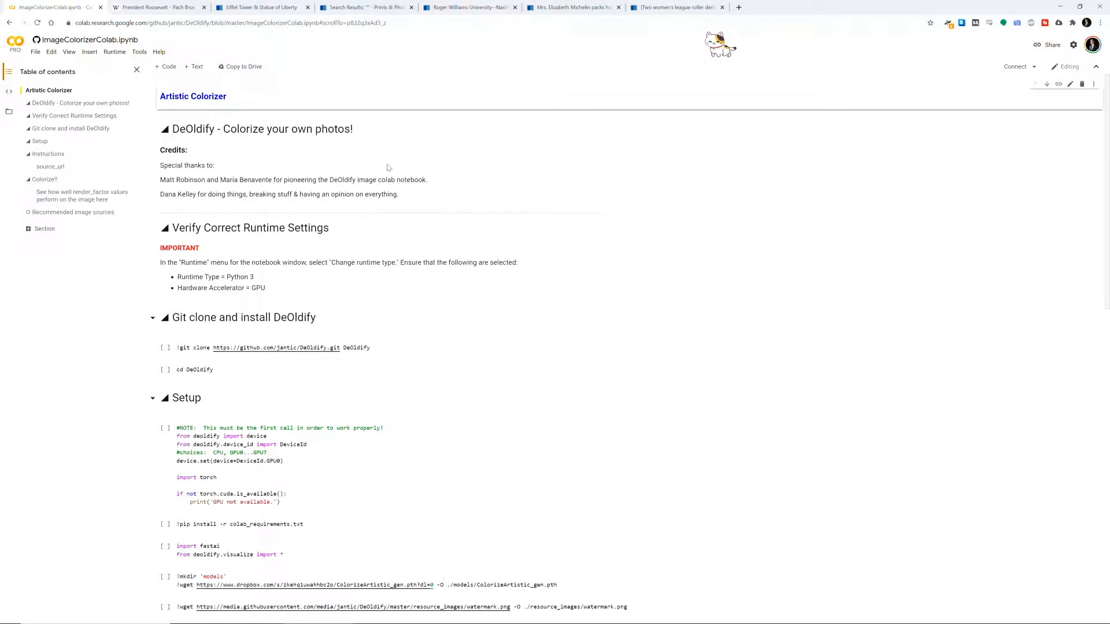
- Check Runtime > Change runtime type and keep GPU as the hardware accelerator
left_click(115, 52)
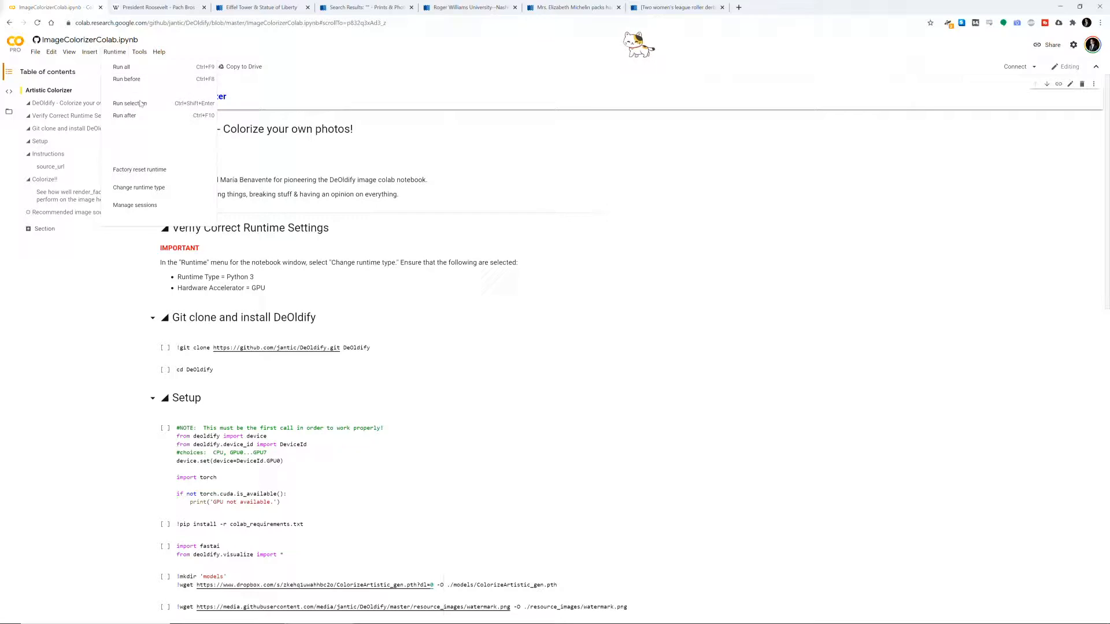
mouse_move(120, 66)
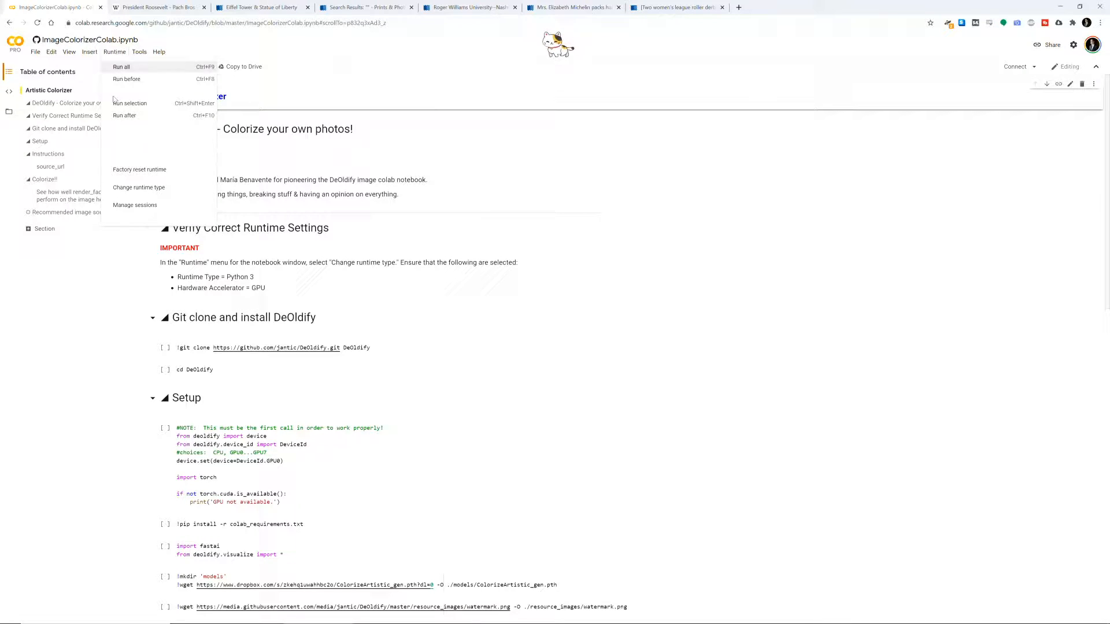
left_click(139, 188)
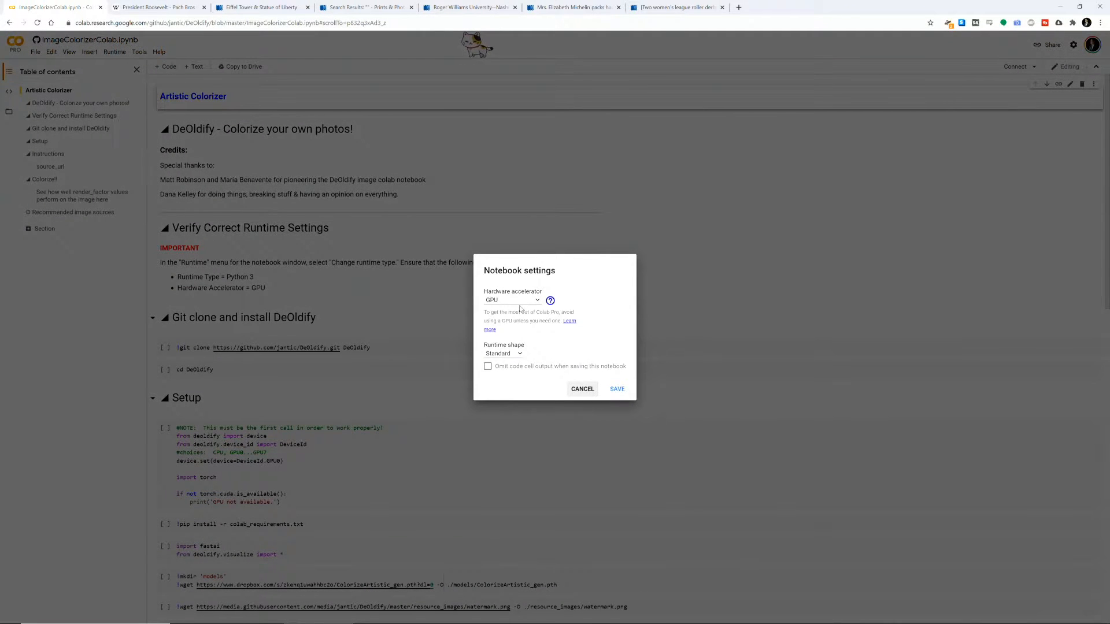
left_click(511, 299)
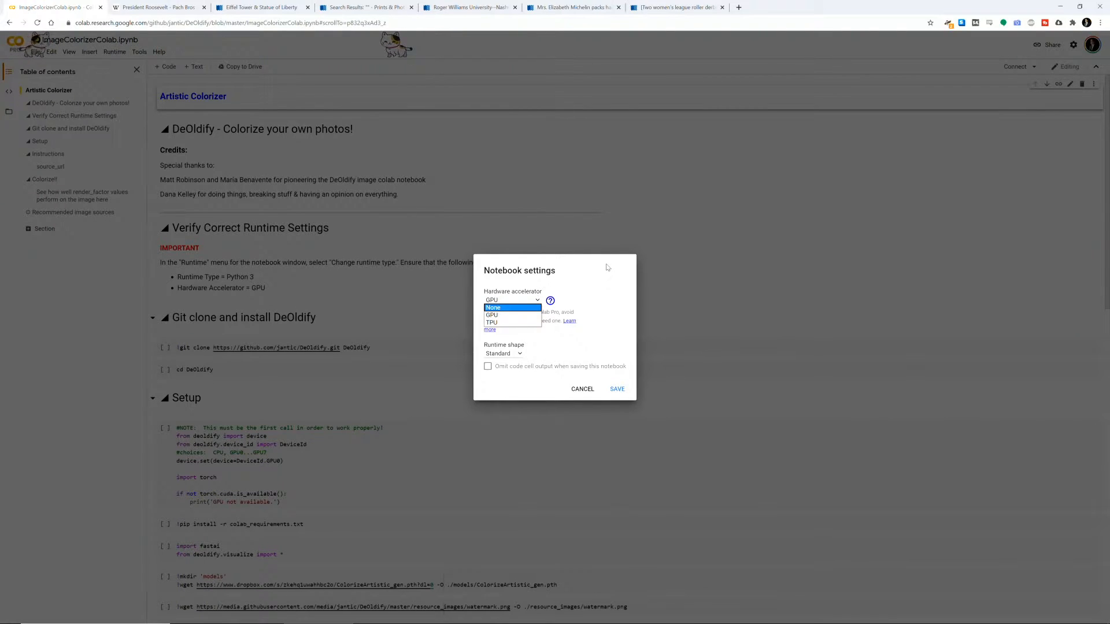
left_click(582, 389)
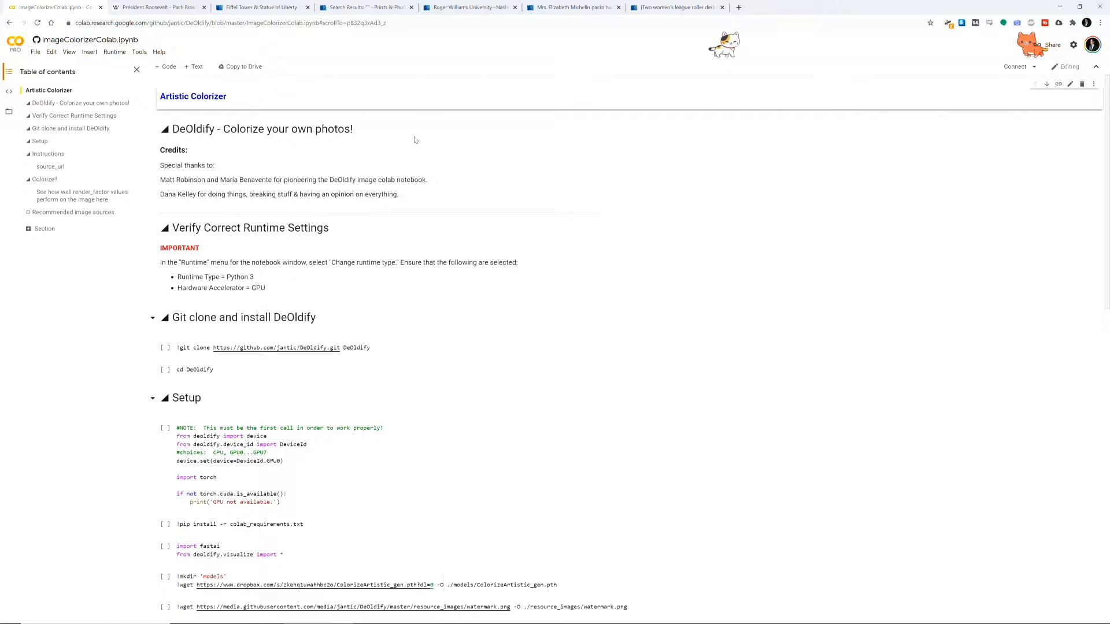
mouse_move(199, 142)
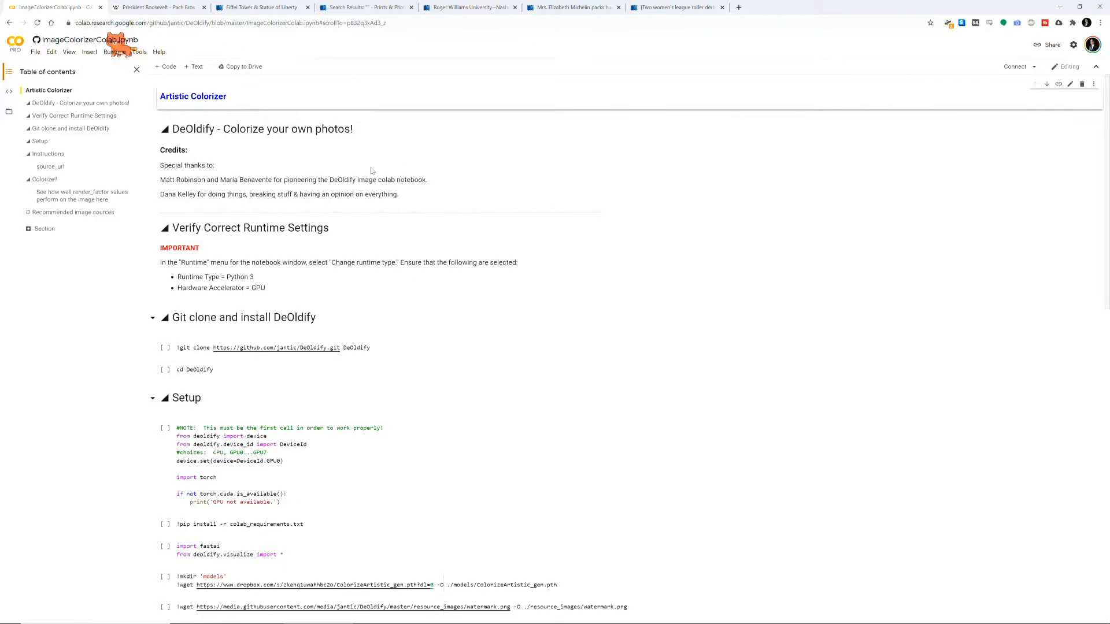
scroll("down", 3)
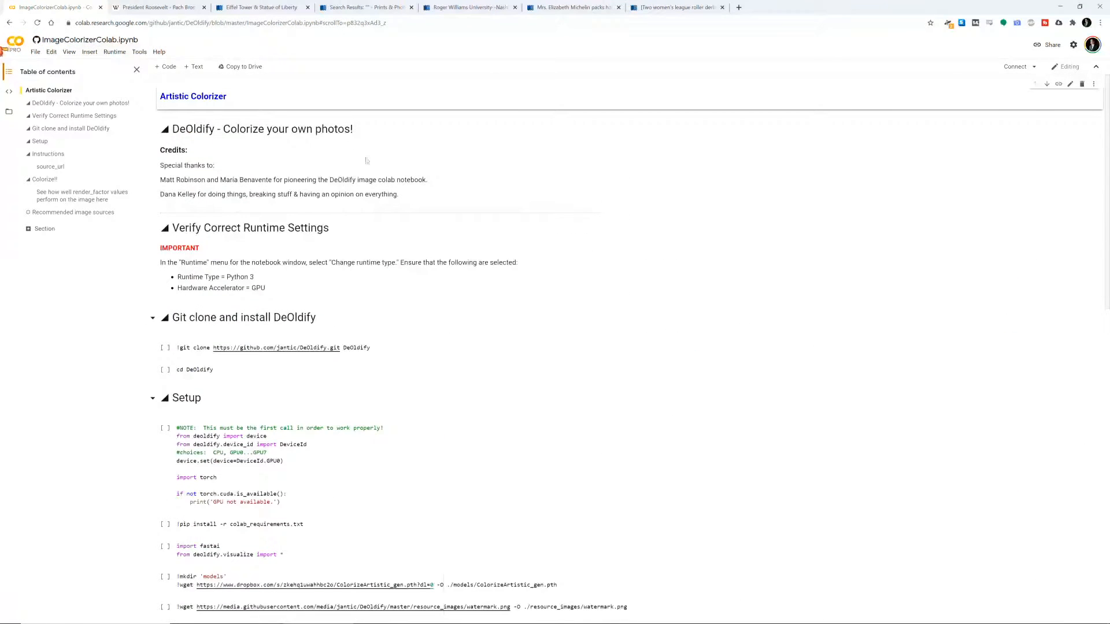
mouse_move(242, 277)
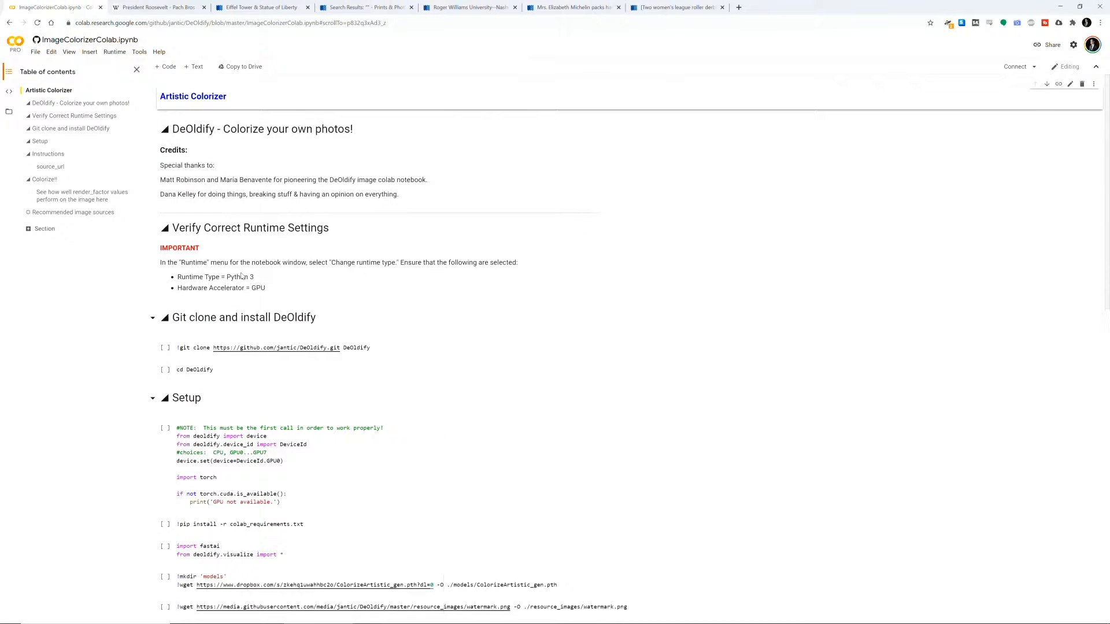
mouse_move(244, 311)
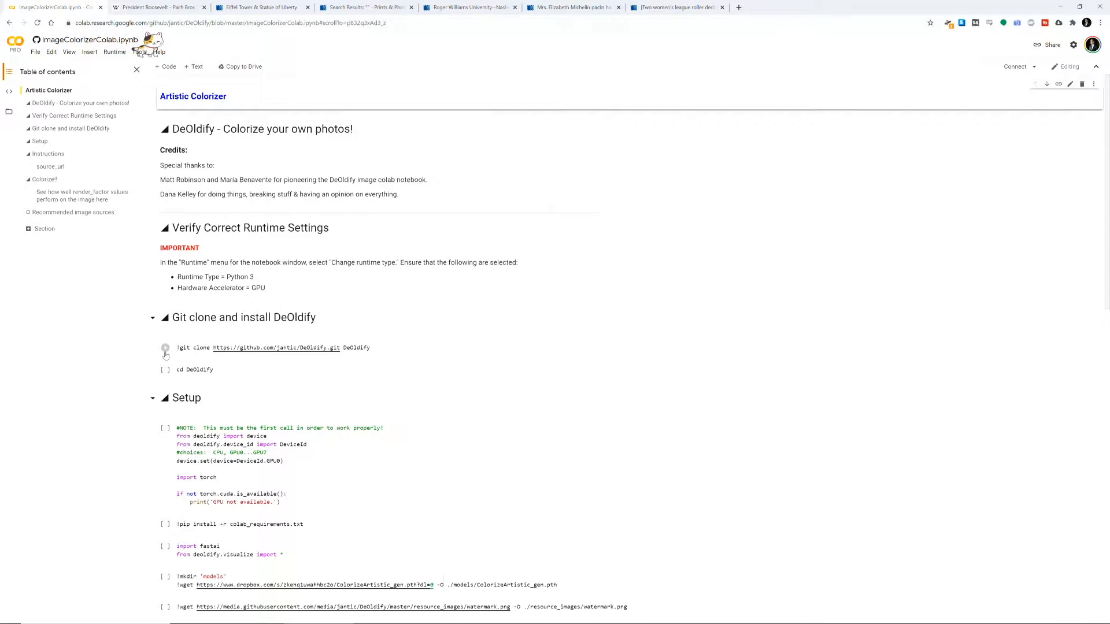
mouse_move(165, 348)
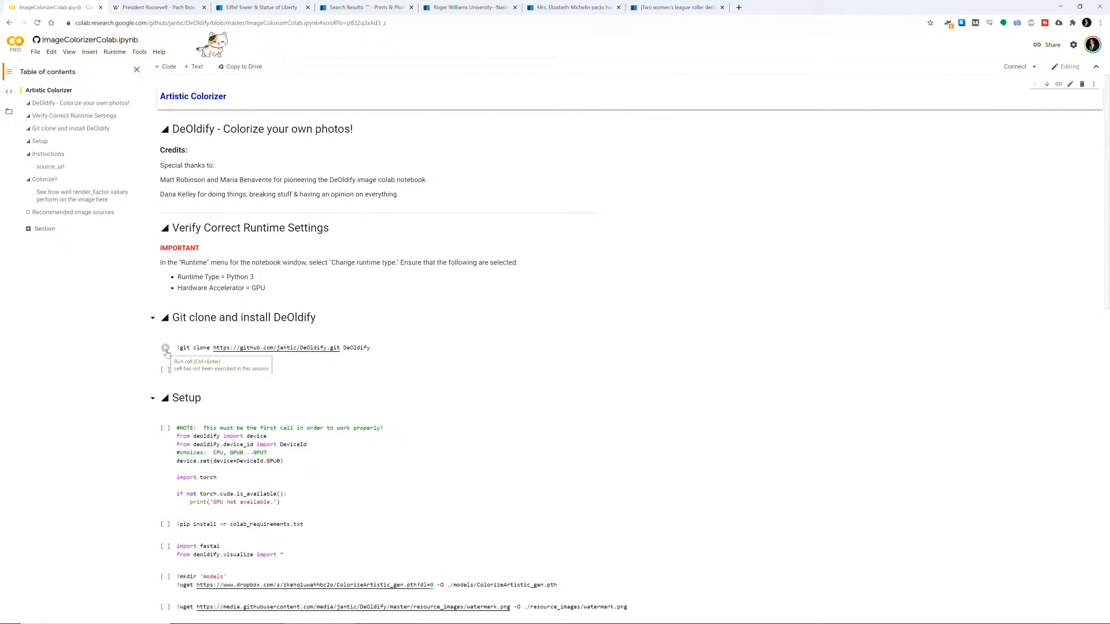
- Run the DeOldify git clone cell, choosing Run anyway on the authorship warning
left_click(165, 348)
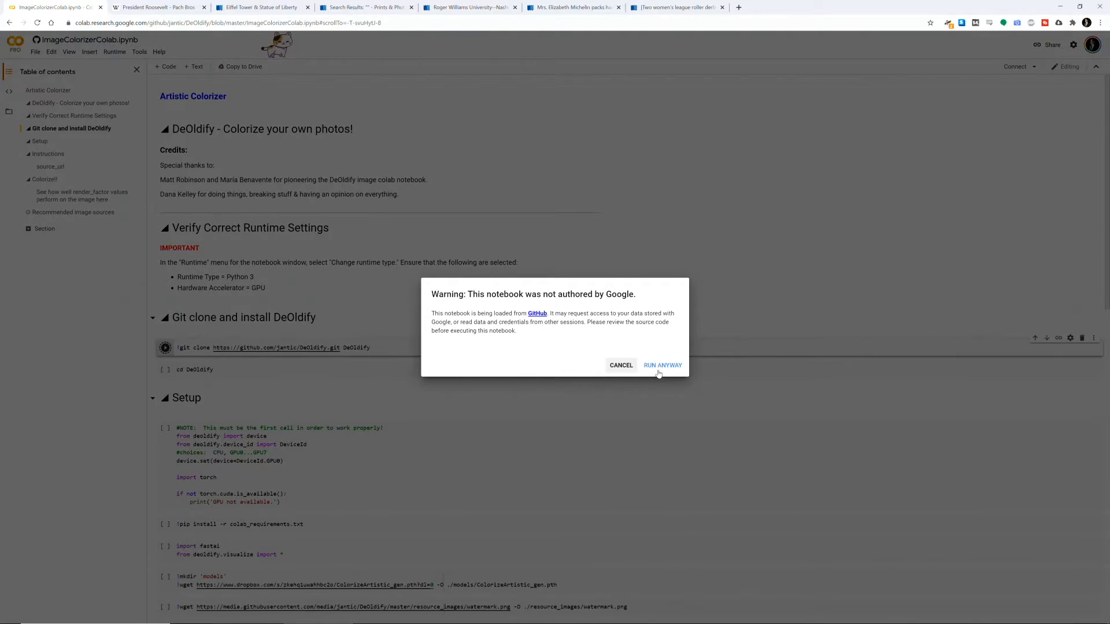
left_click(663, 366)
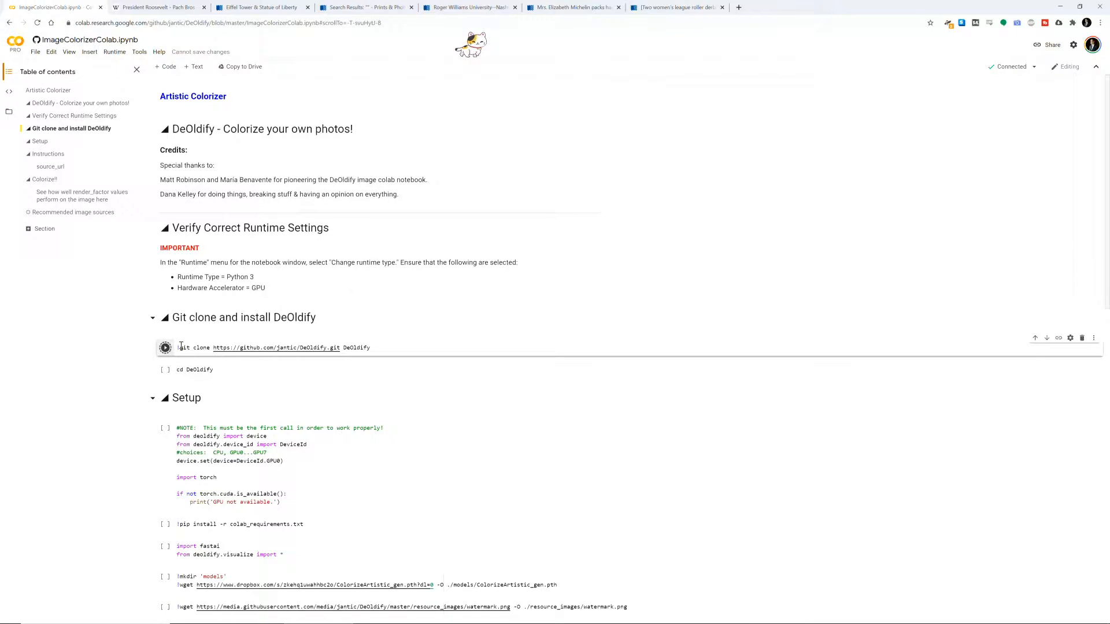
left_click(165, 348)
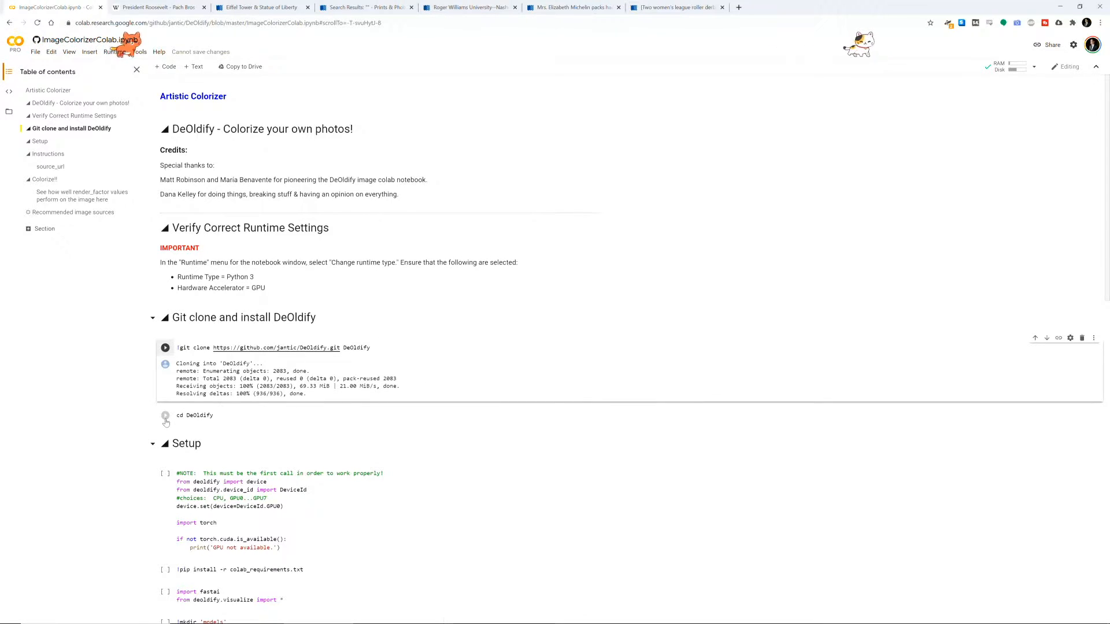
- Run the cd DeOldify cell and the setup cells through the fastai imports and model download
left_click(165, 417)
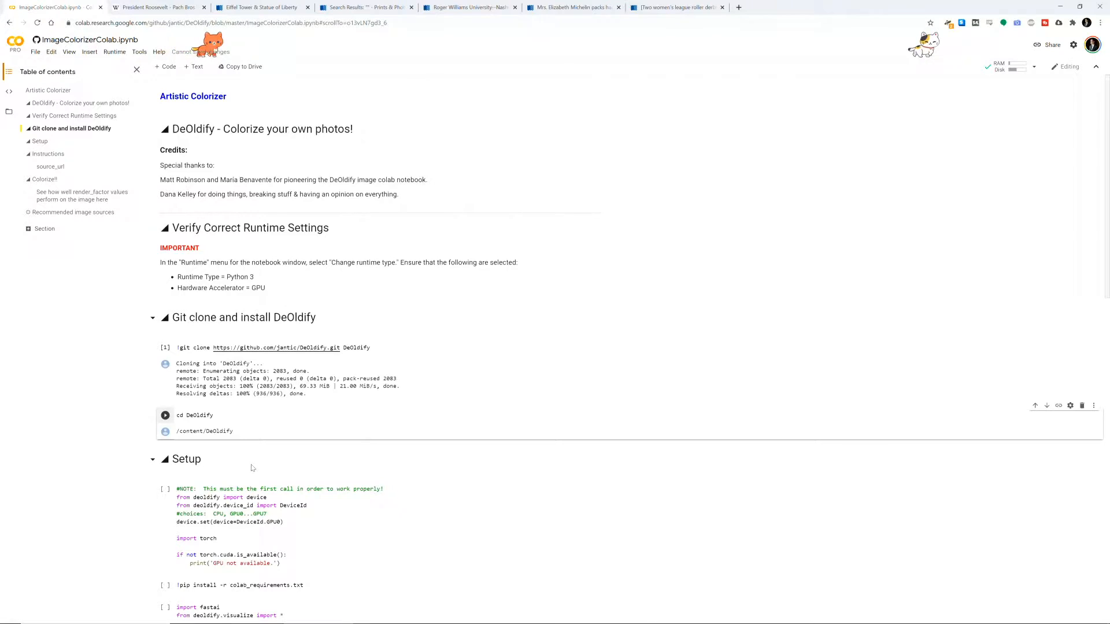
scroll("down", 3)
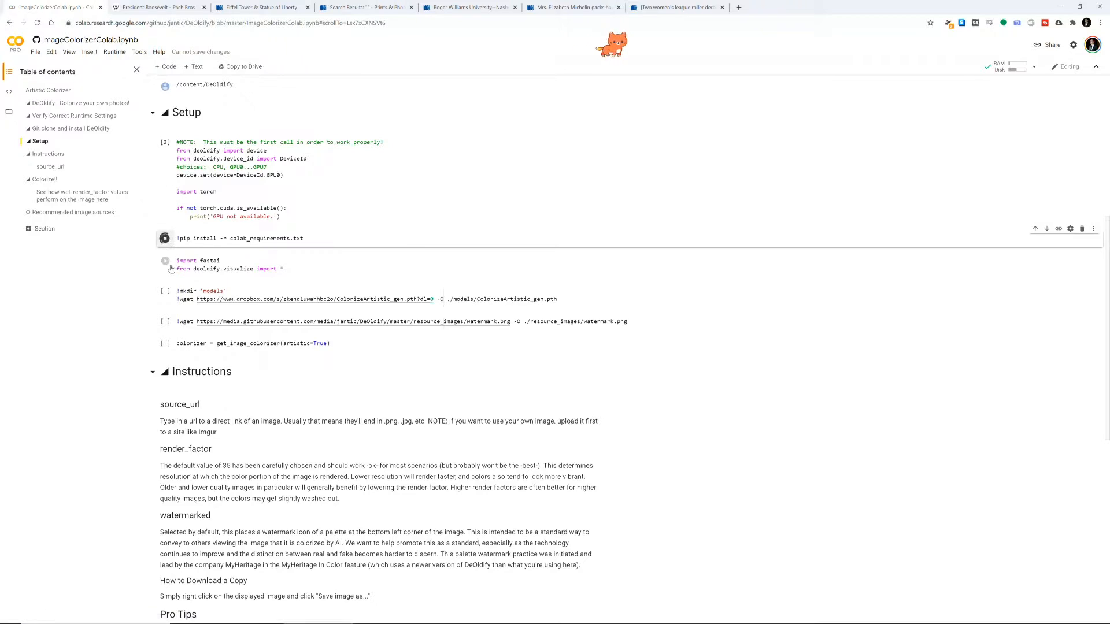
left_click(165, 238)
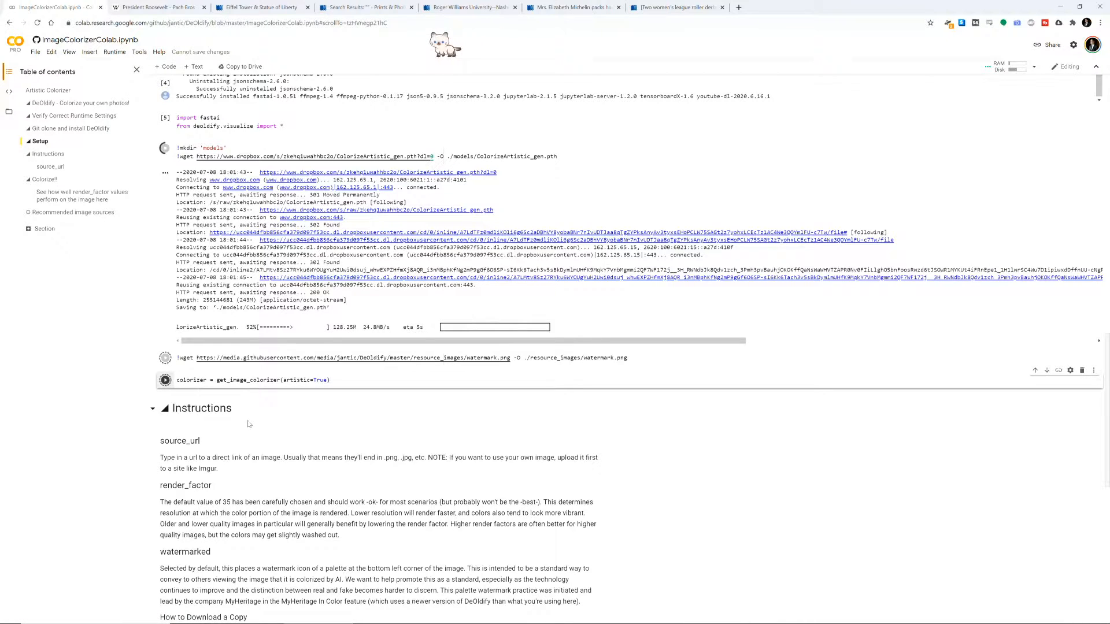
scroll("down", 3)
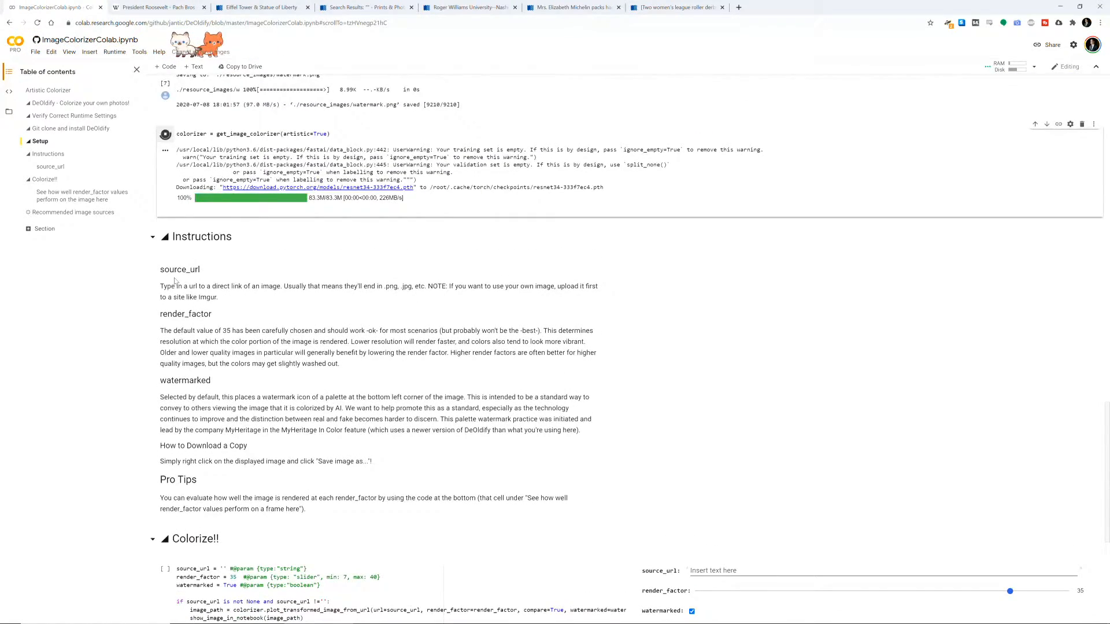
- Uncheck the watermarked checkbox in the Colorize!! form
scroll("down", 3)
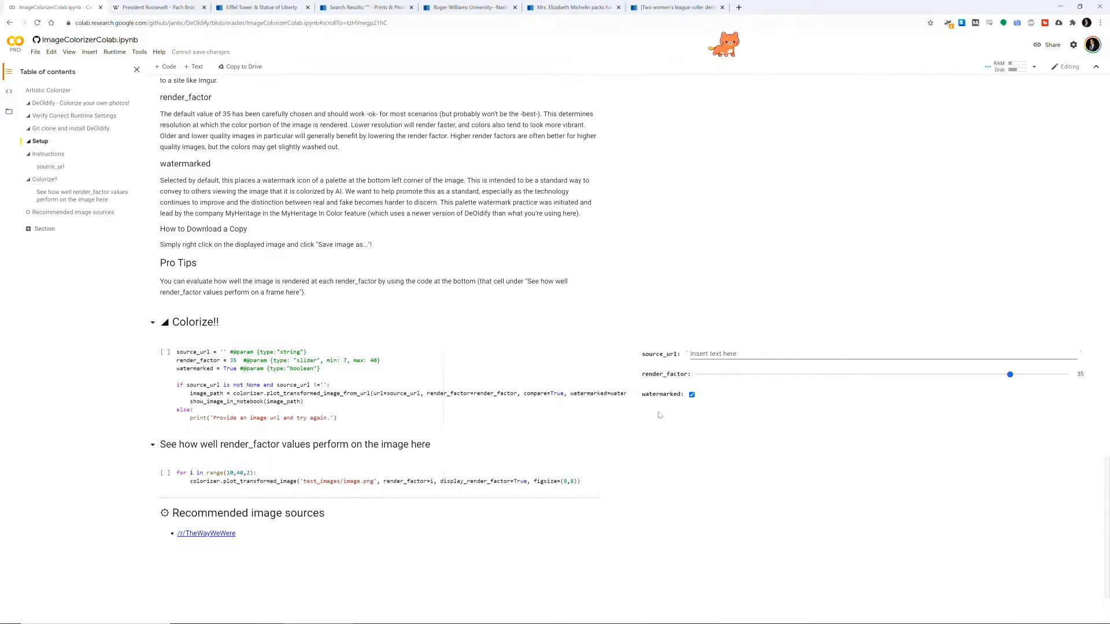
left_click(692, 395)
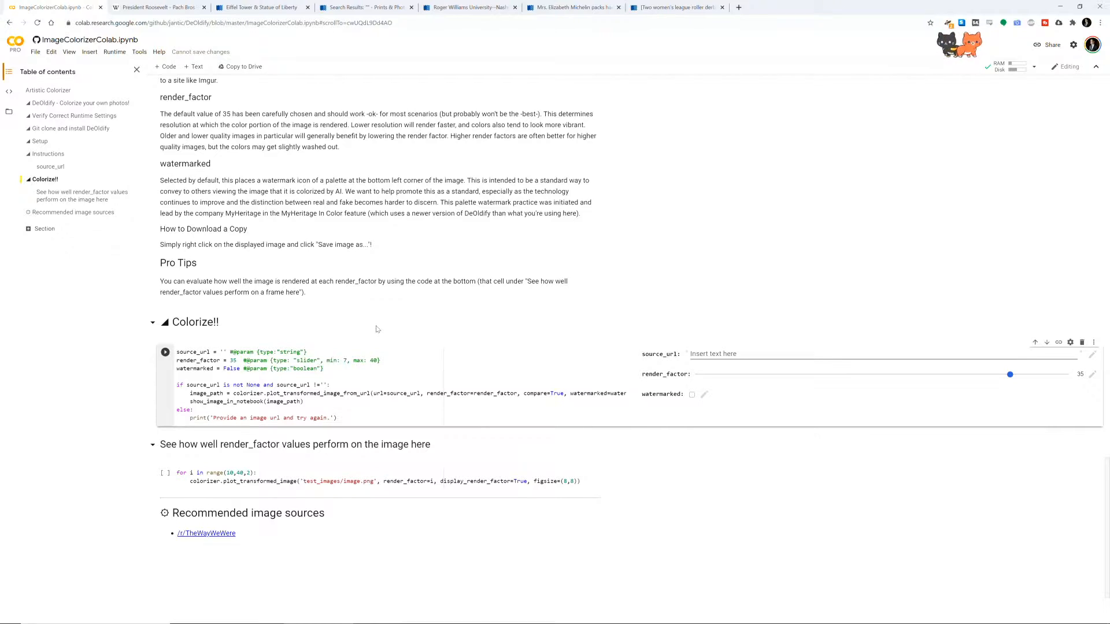
left_click(720, 354)
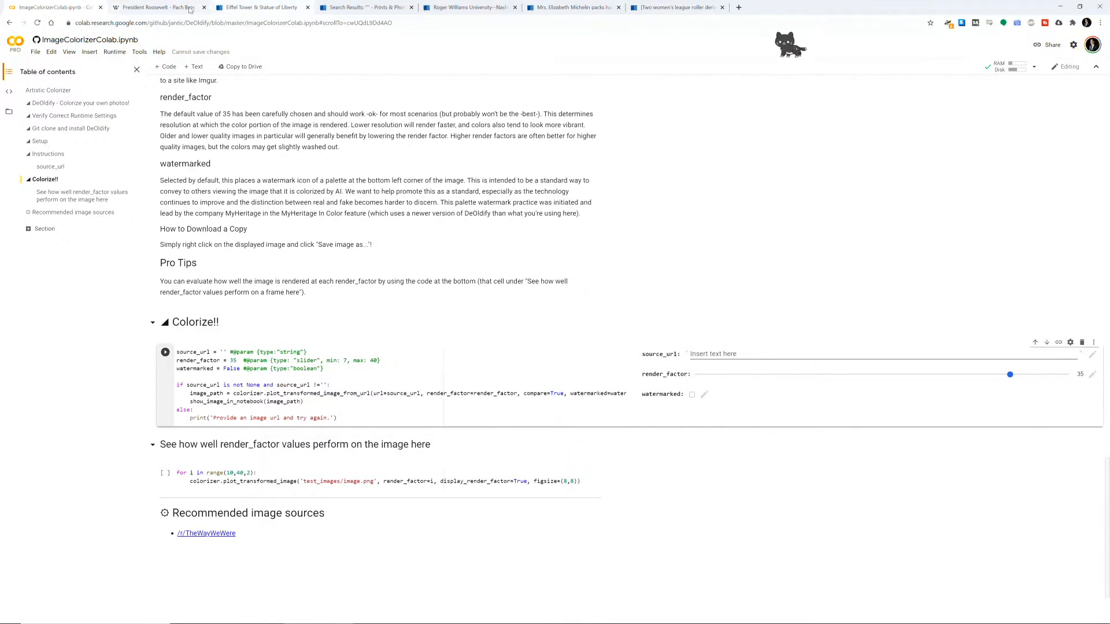
- Copy the 1920px Roosevelt portrait's URL from the Wikipedia image tab, then return to the notebook
left_click(151, 7)
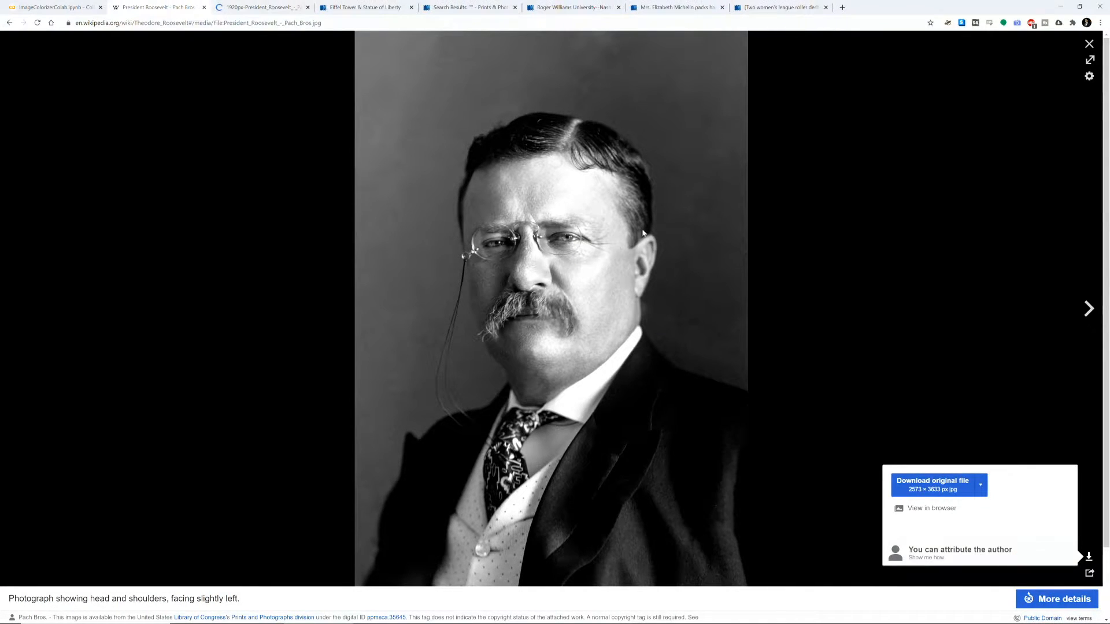
mouse_move(722, 274)
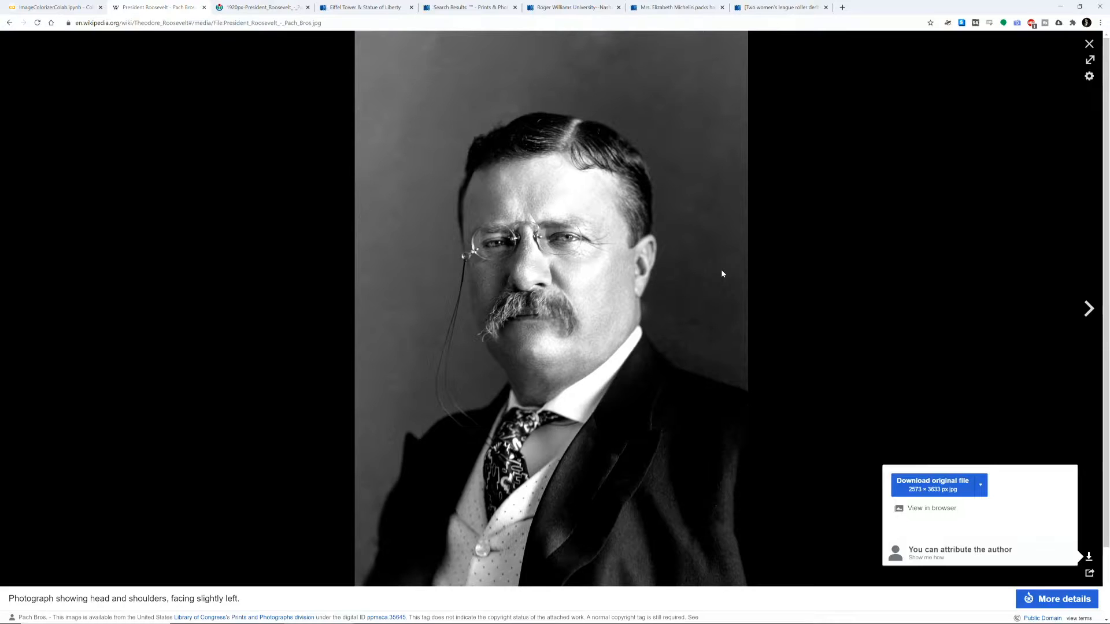
left_click(262, 7)
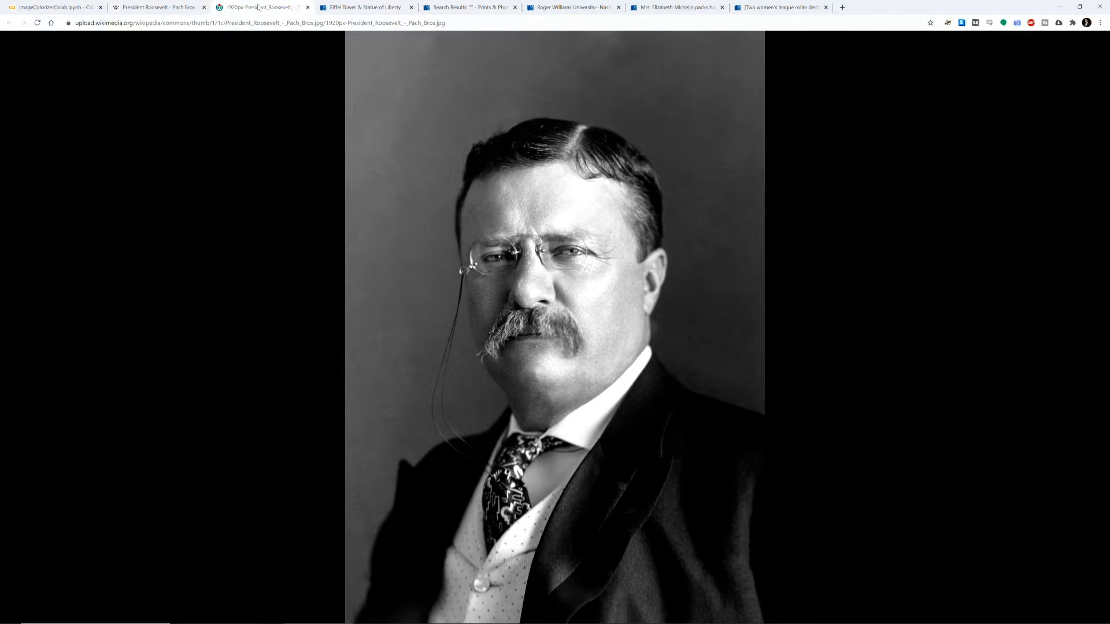
right_click(220, 24)
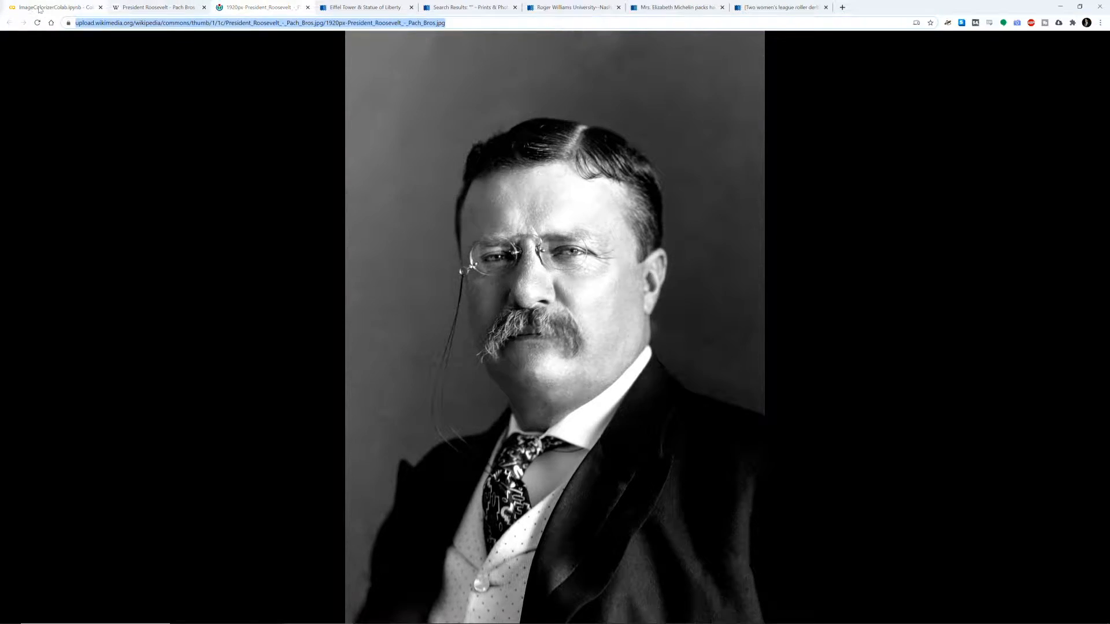
left_click(55, 7)
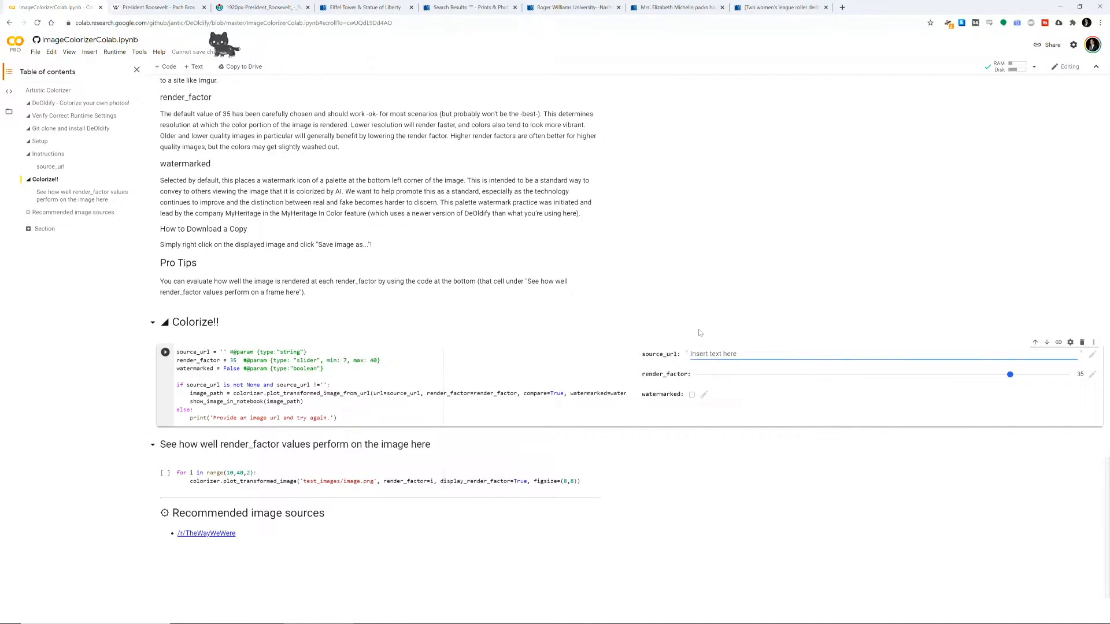
- Paste the Roosevelt portrait URL into source_url and collapse the render_factor comparison section
type("https://upload.wikimedia.org/wikipedia/commons/thumb/1/1c/President_Roosevelt_-_Pach_Bros.jpg/1920px-President_Roosevelt_-_Pach_Bros.jpg")
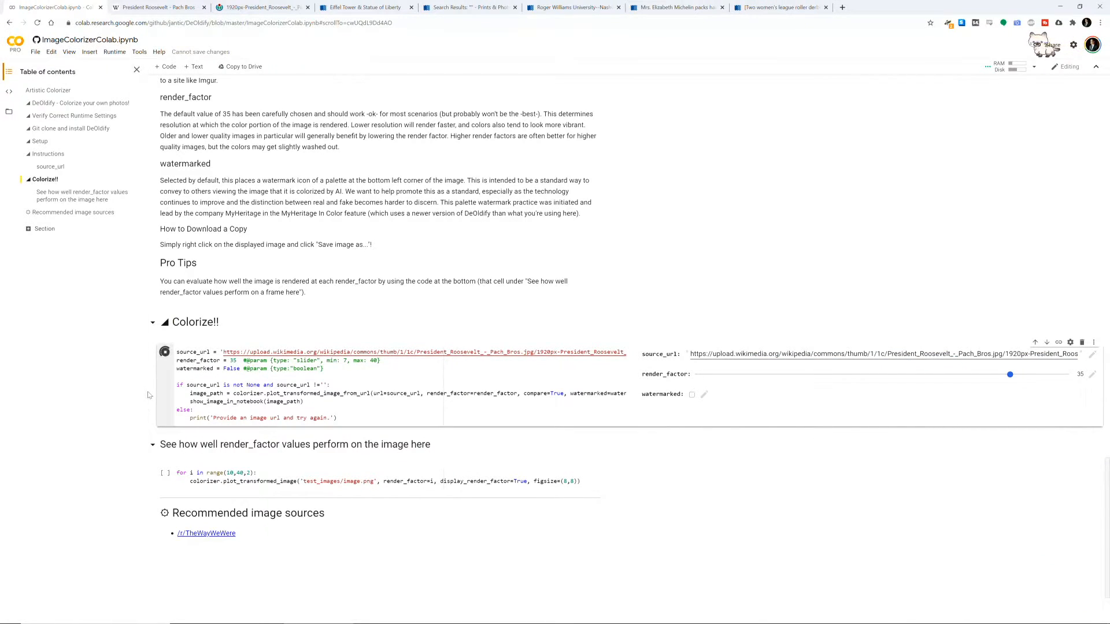
scroll("down", 3)
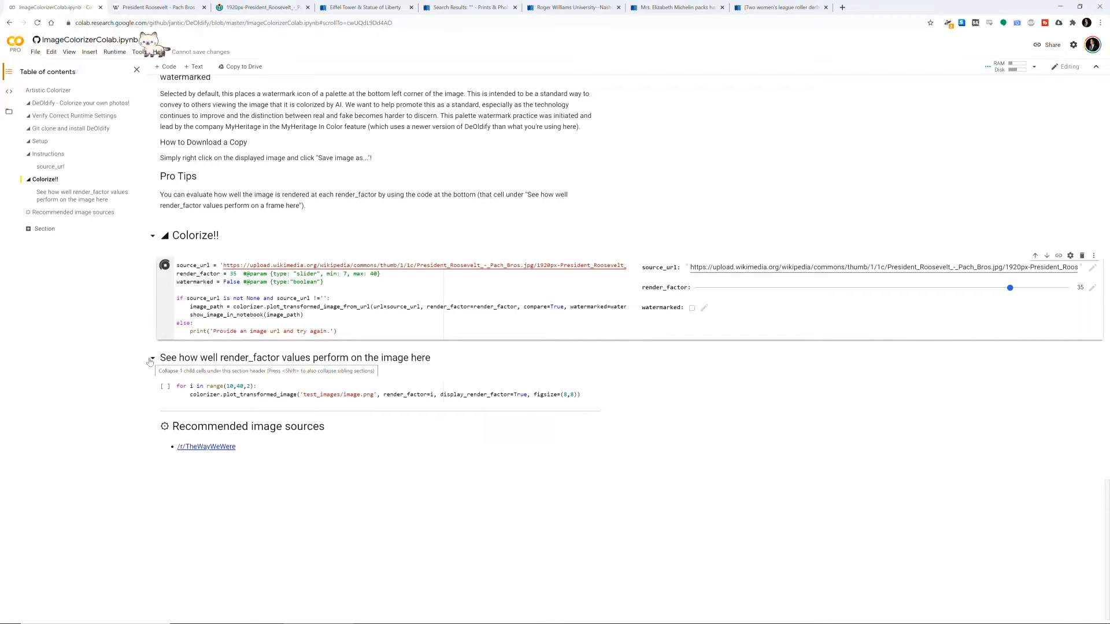
left_click(151, 359)
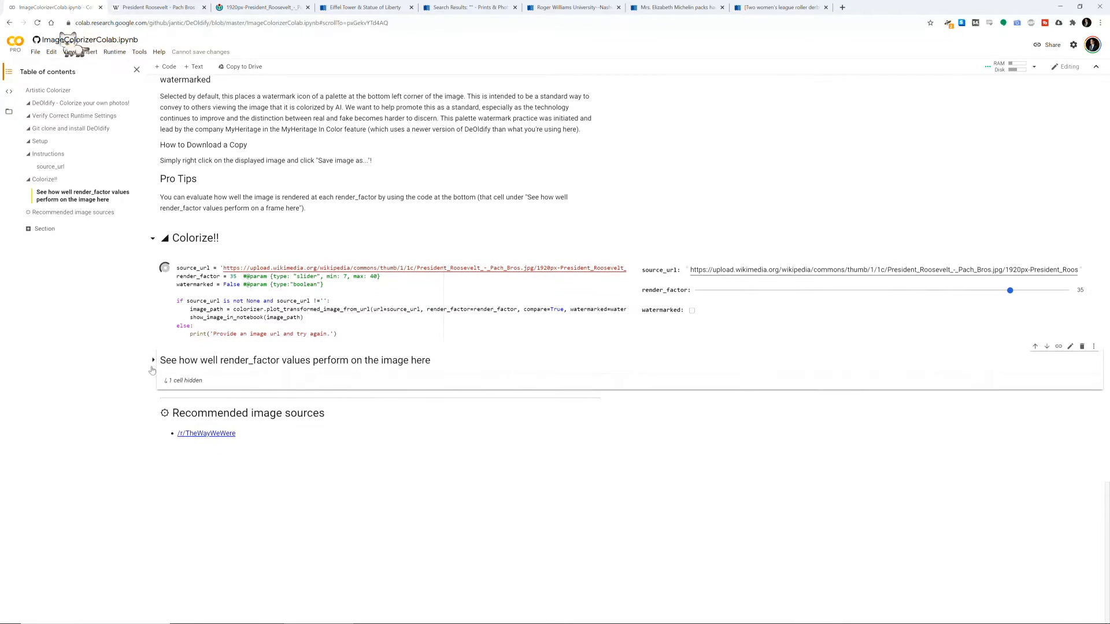
mouse_move(344, 485)
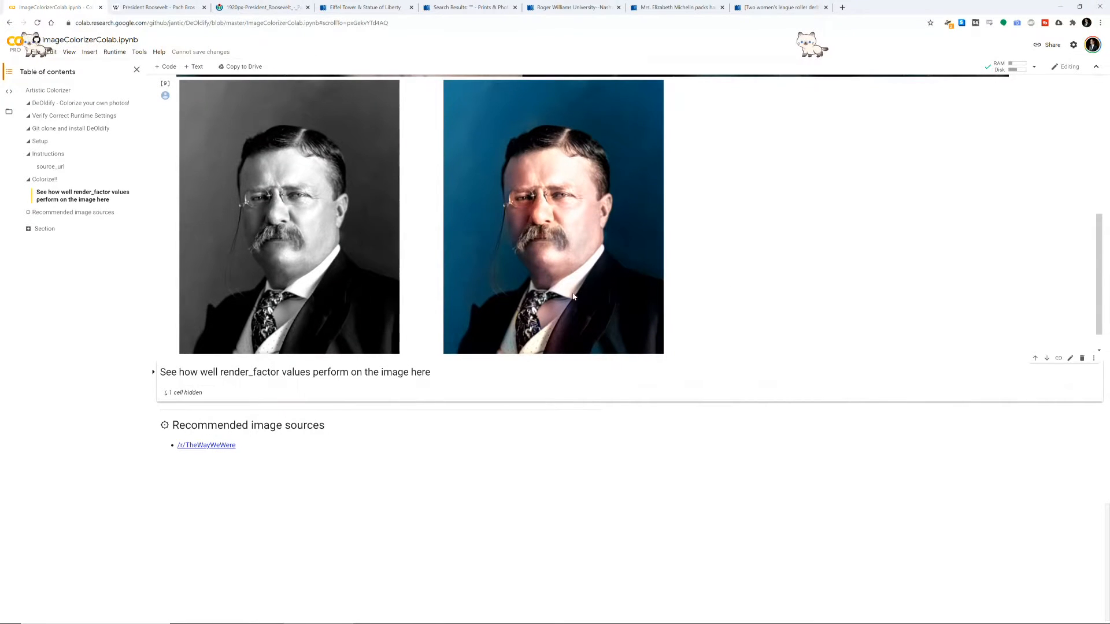
scroll("down", 3)
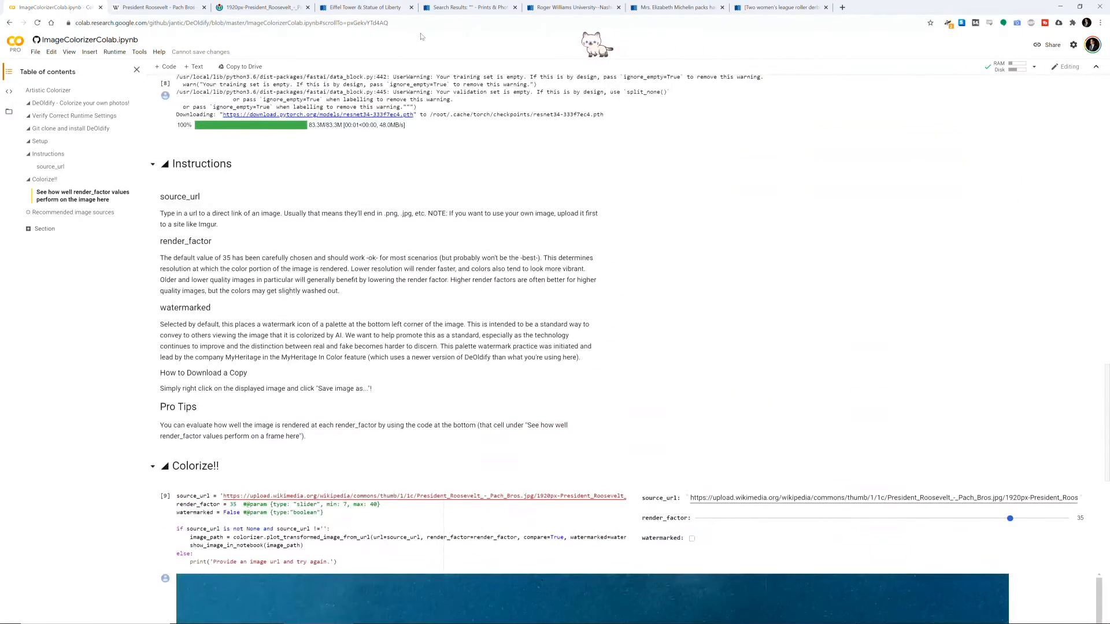
- Open the full-size JPEG of the Eiffel Tower and Statue of Liberty photo and copy its address
left_click(363, 7)
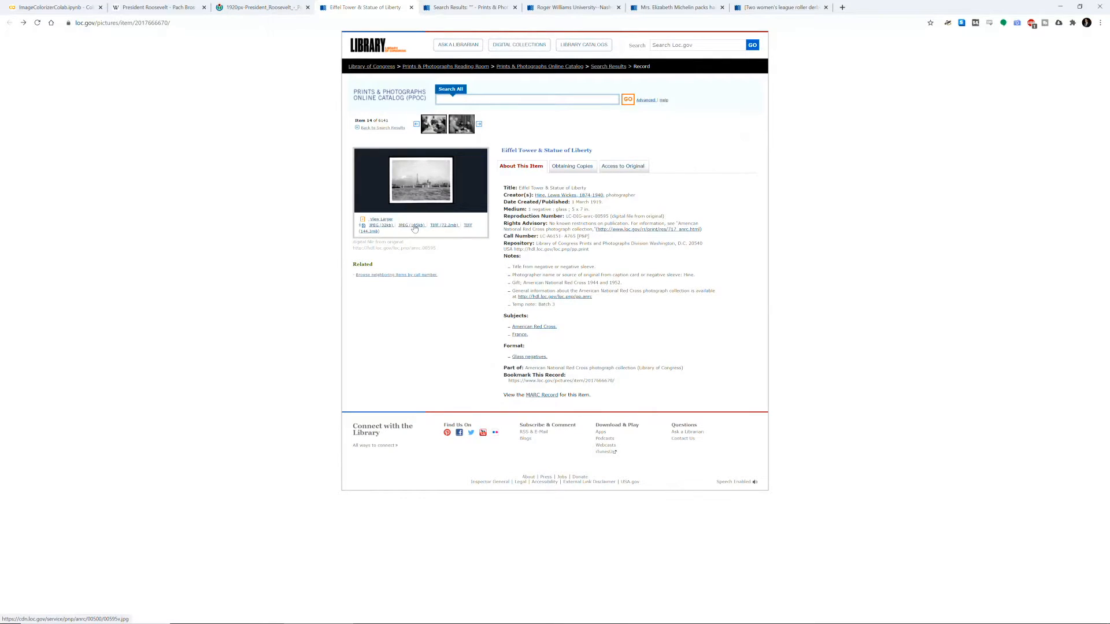
left_click(412, 228)
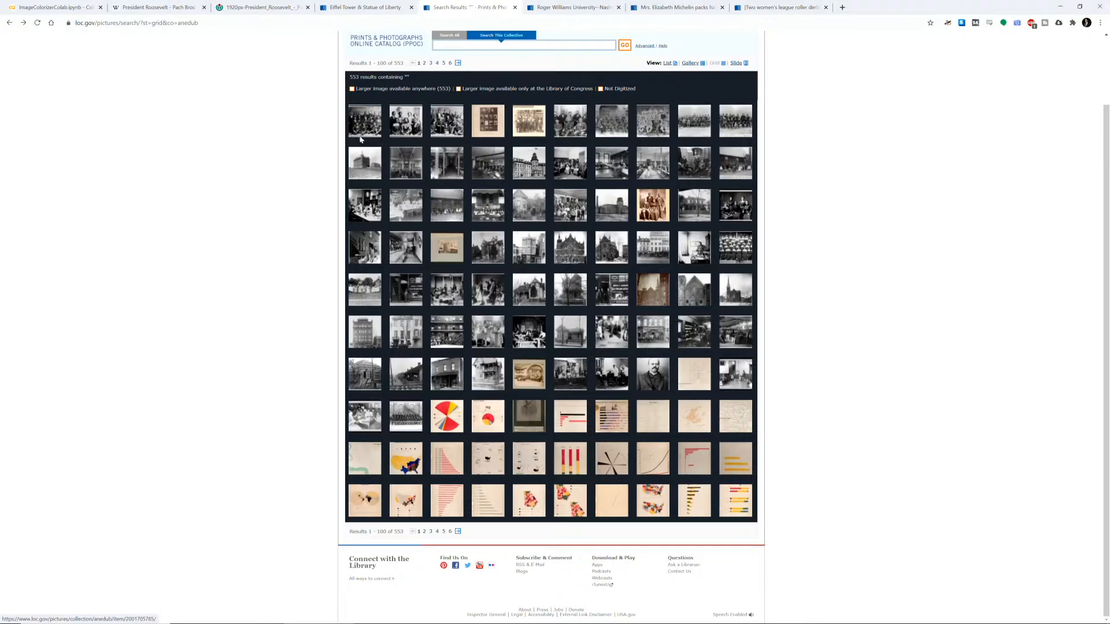
left_click(352, 89)
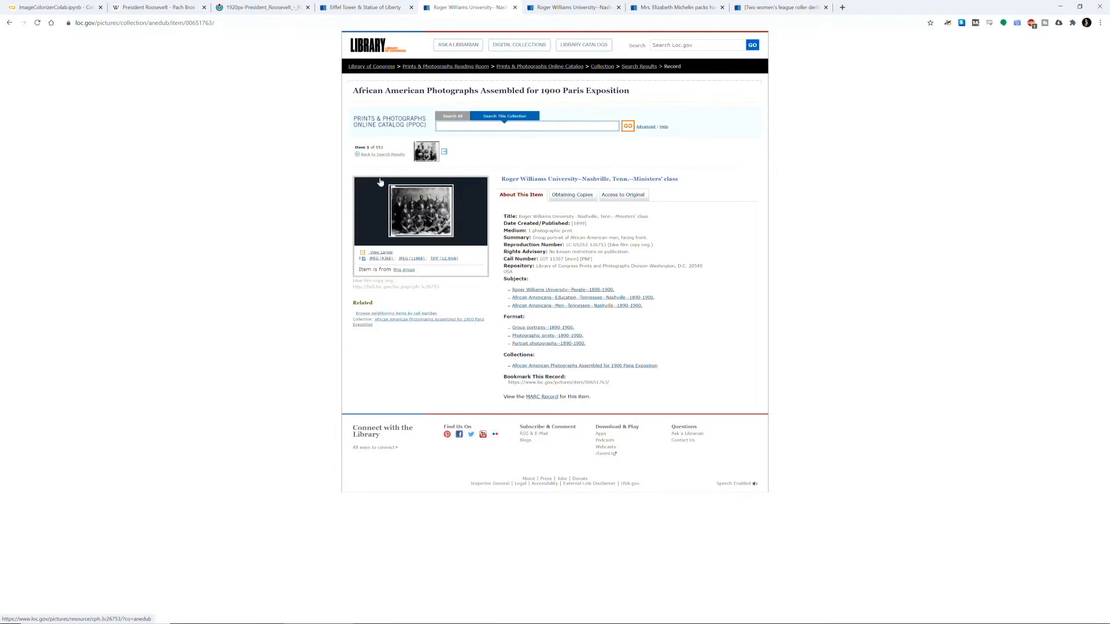
left_click(383, 154)
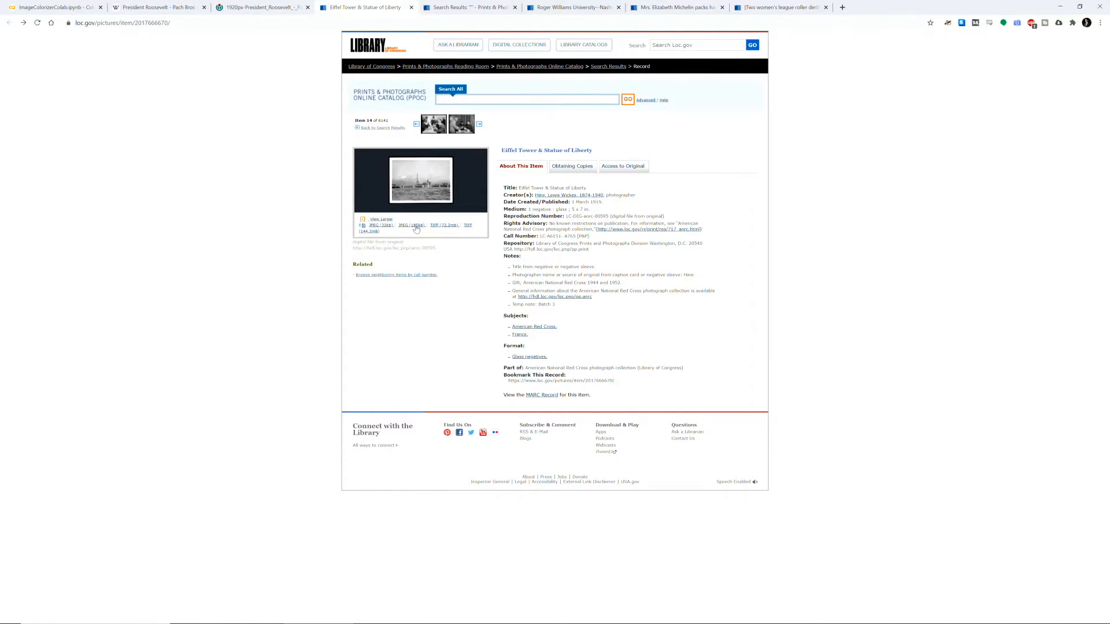
left_click(409, 225)
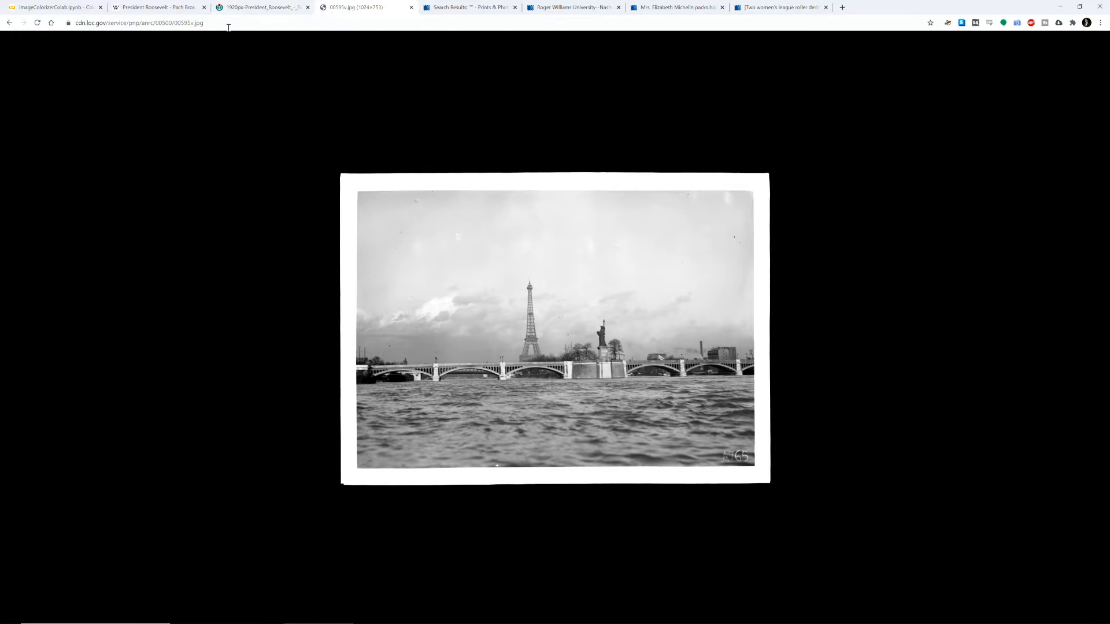
right_click(144, 25)
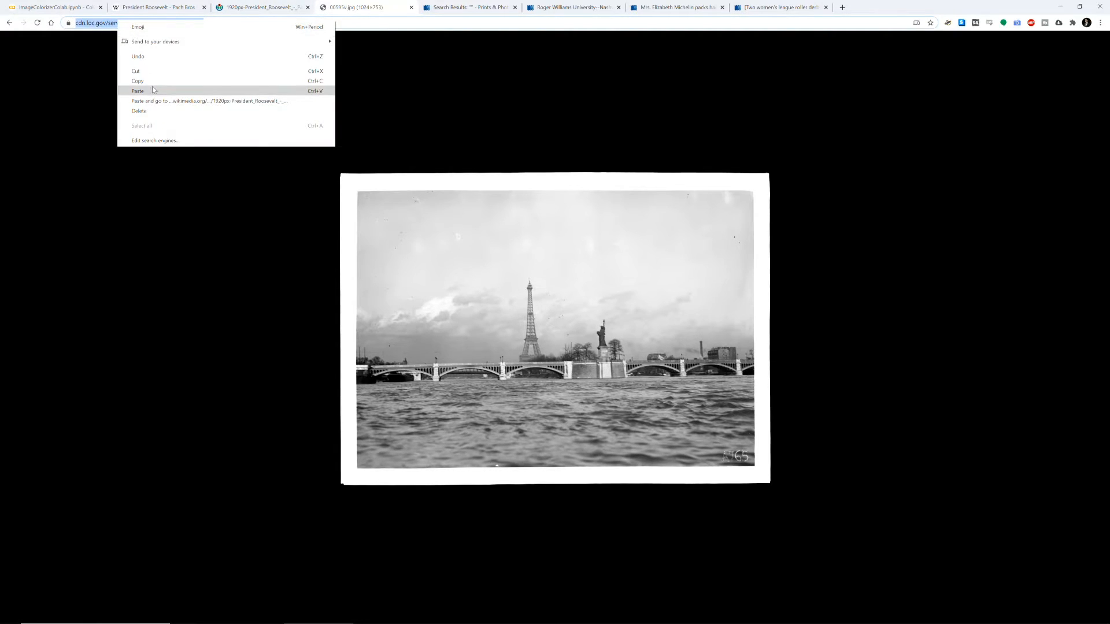
left_click(52, 7)
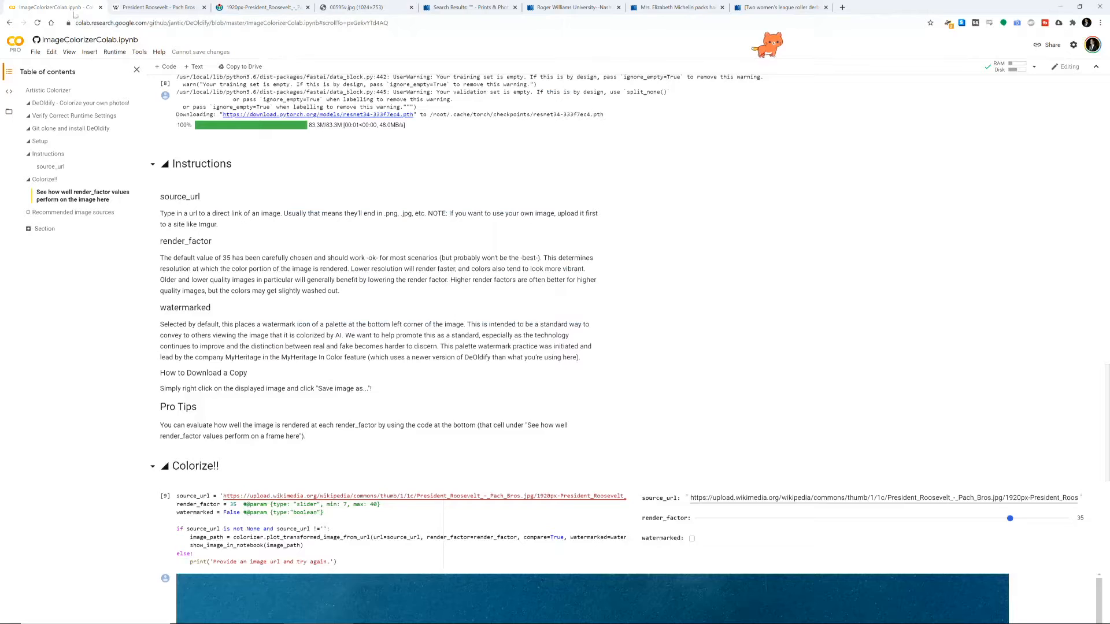
left_click(715, 498)
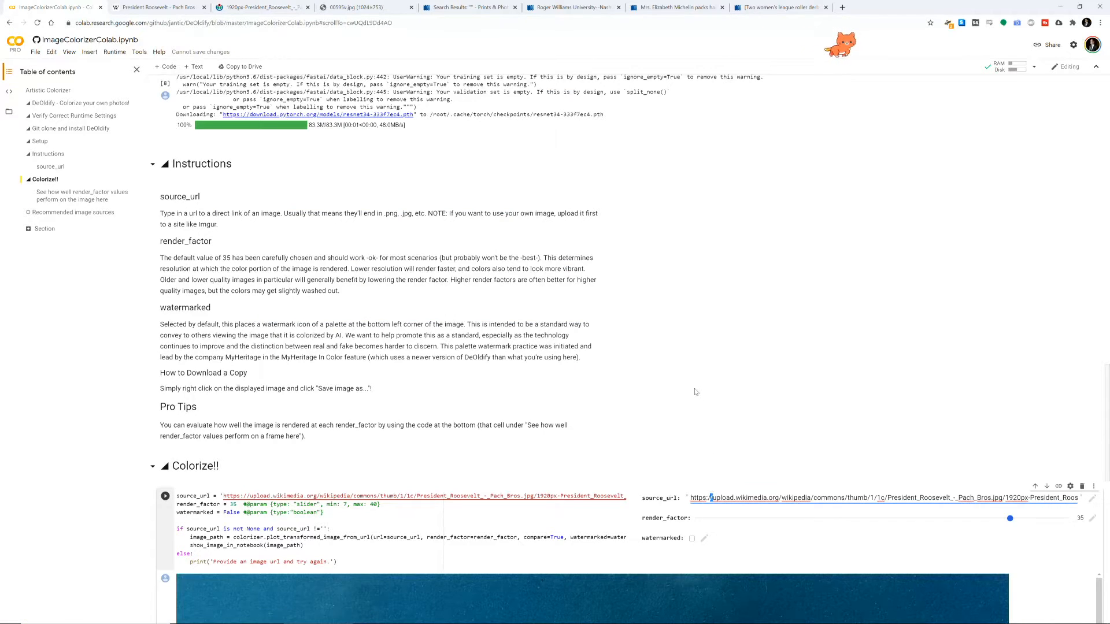
type("https://cdn.loc.gov/service/pnp/anrc/00500/00595.jpg")
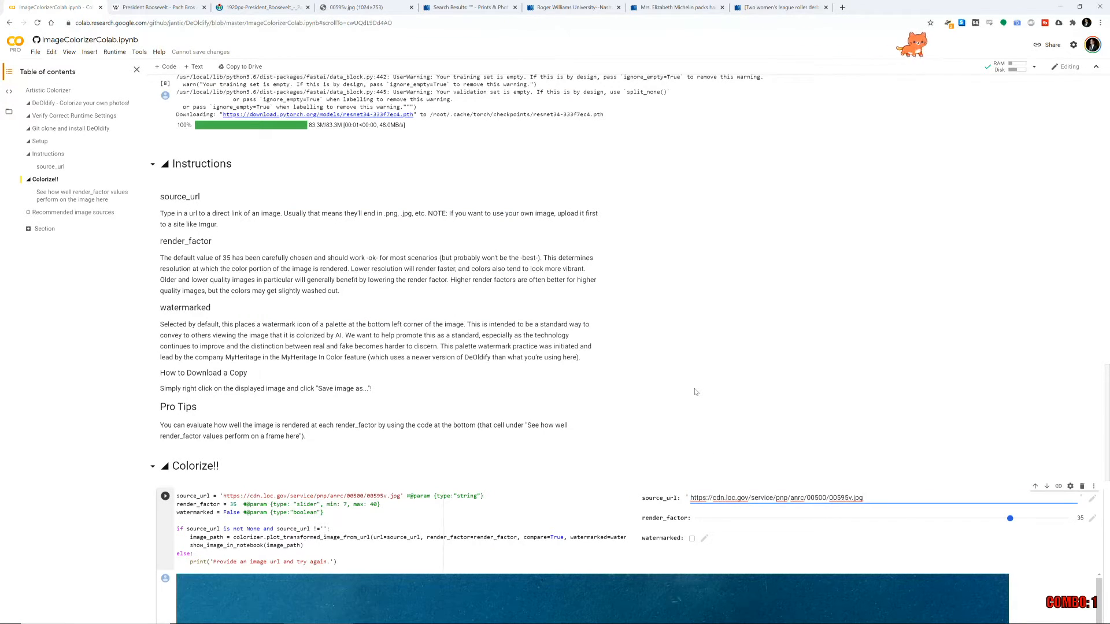
left_click(166, 497)
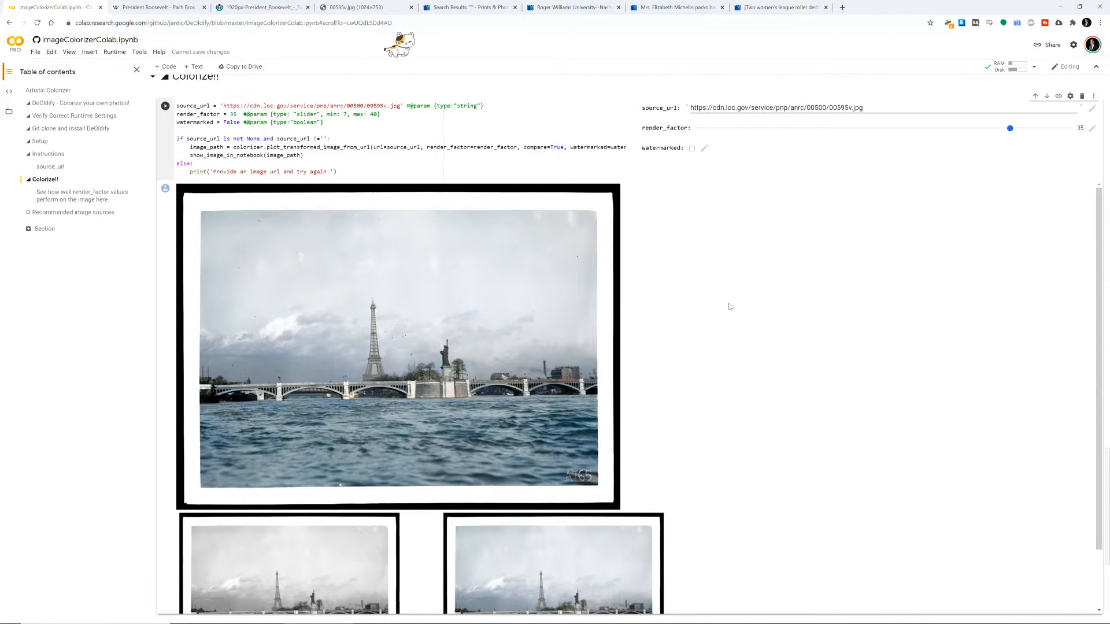
scroll("down", 3)
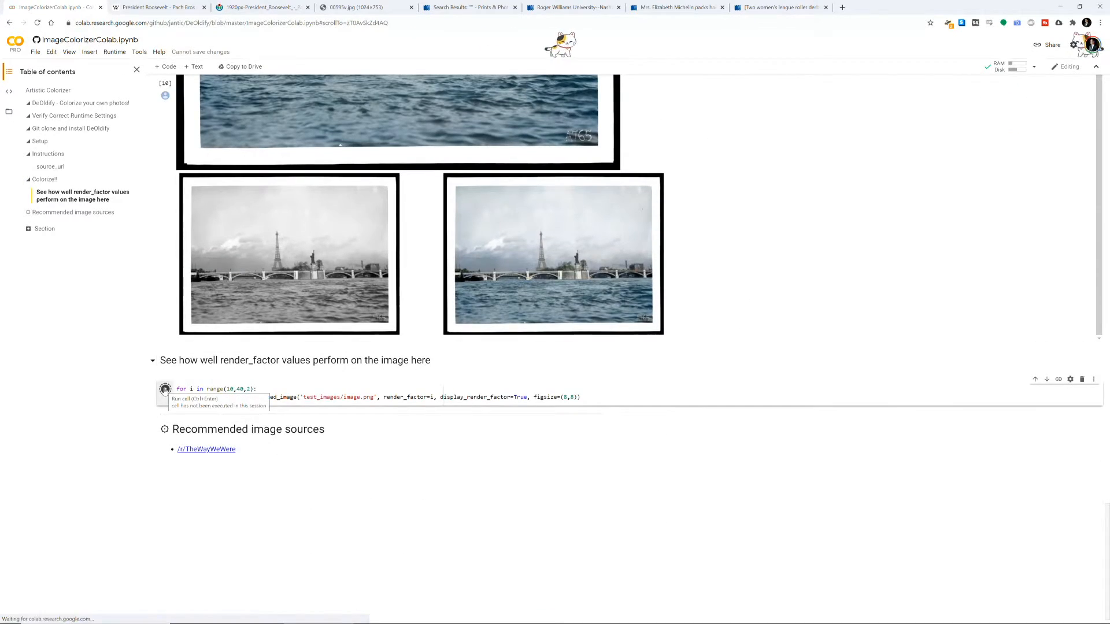
mouse_move(785, 307)
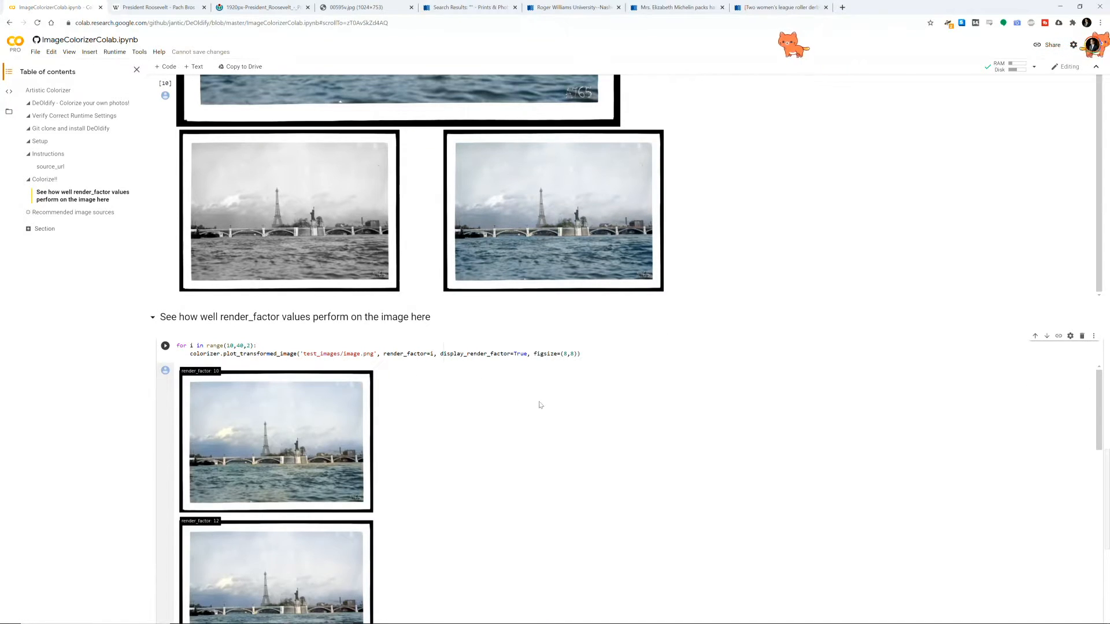
- Scroll down the page, then return to the ImageColorizerColab notebook tab
scroll("down", 3)
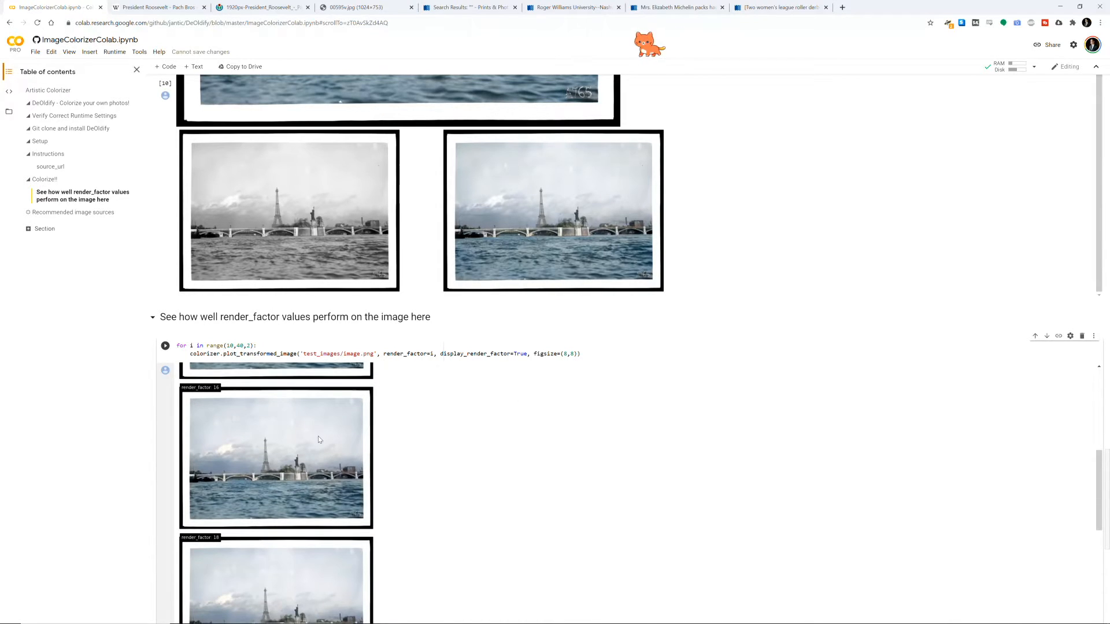
scroll("down", 3)
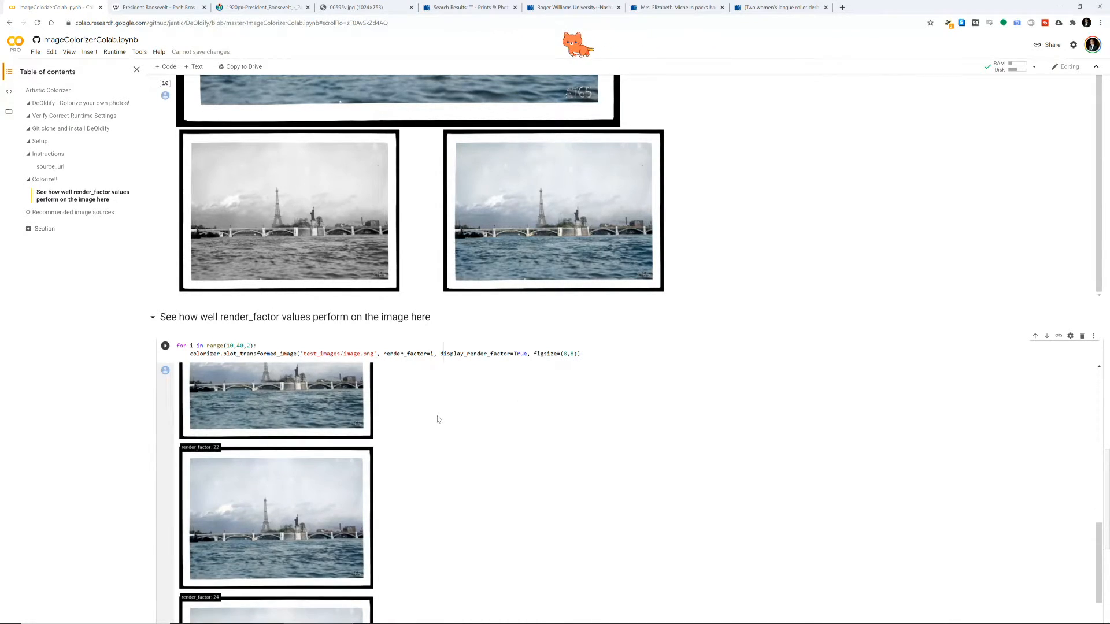
scroll("down", 3)
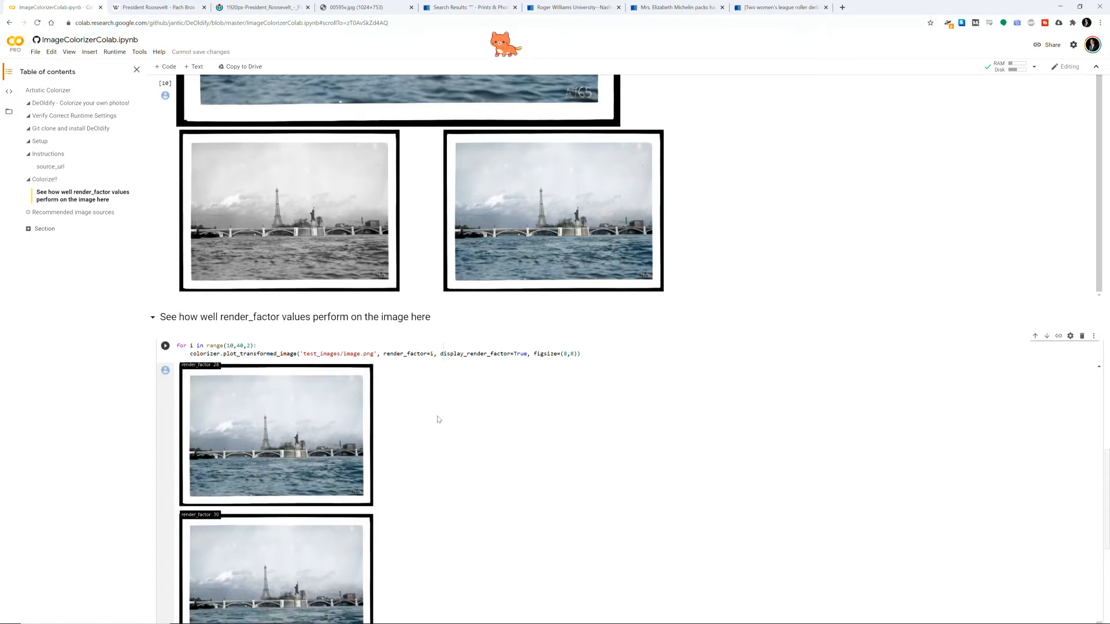
scroll("down", 3)
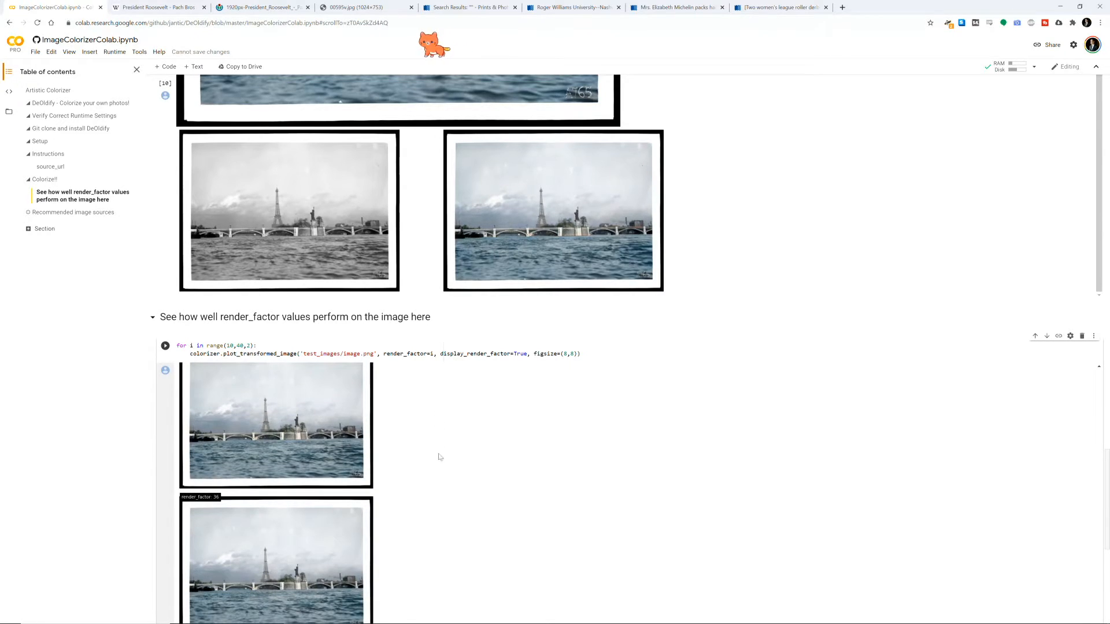
scroll("down", 3)
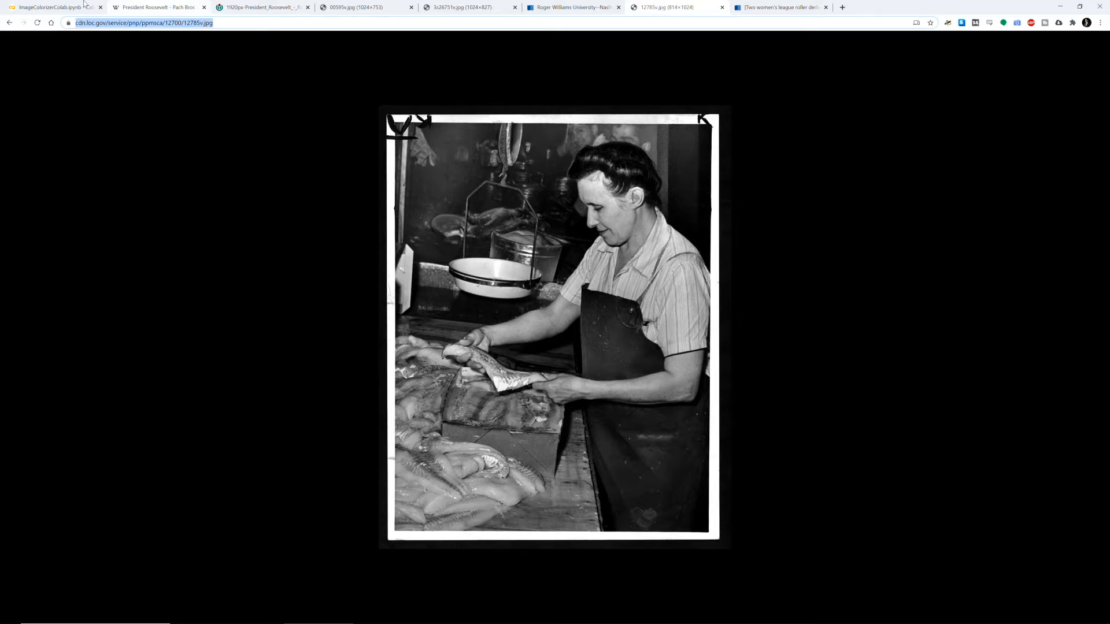
left_click(57, 8)
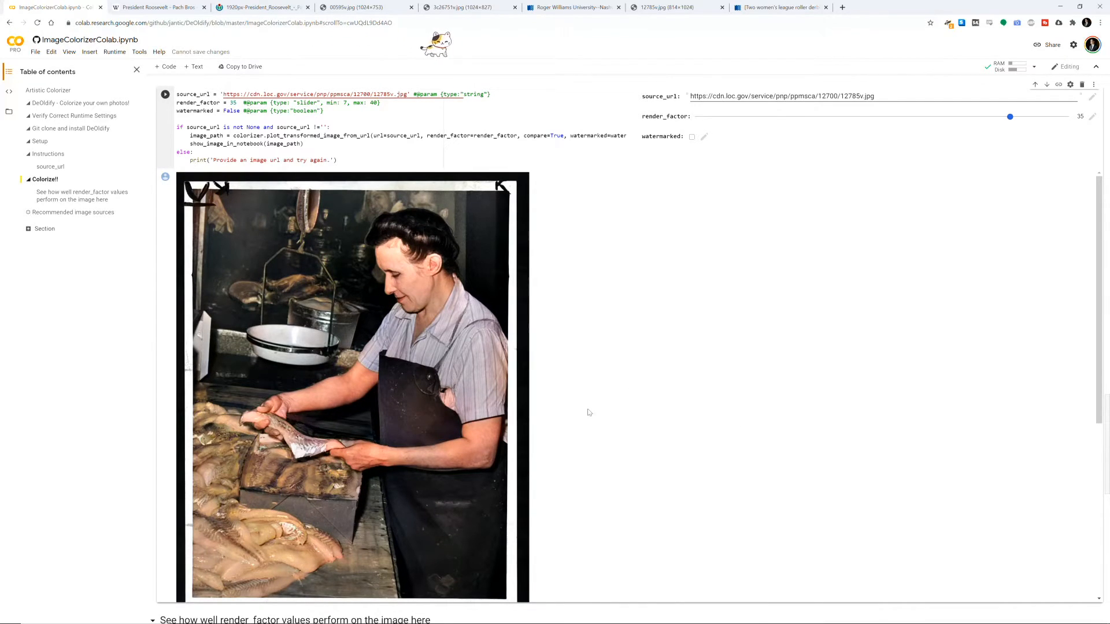
mouse_move(594, 325)
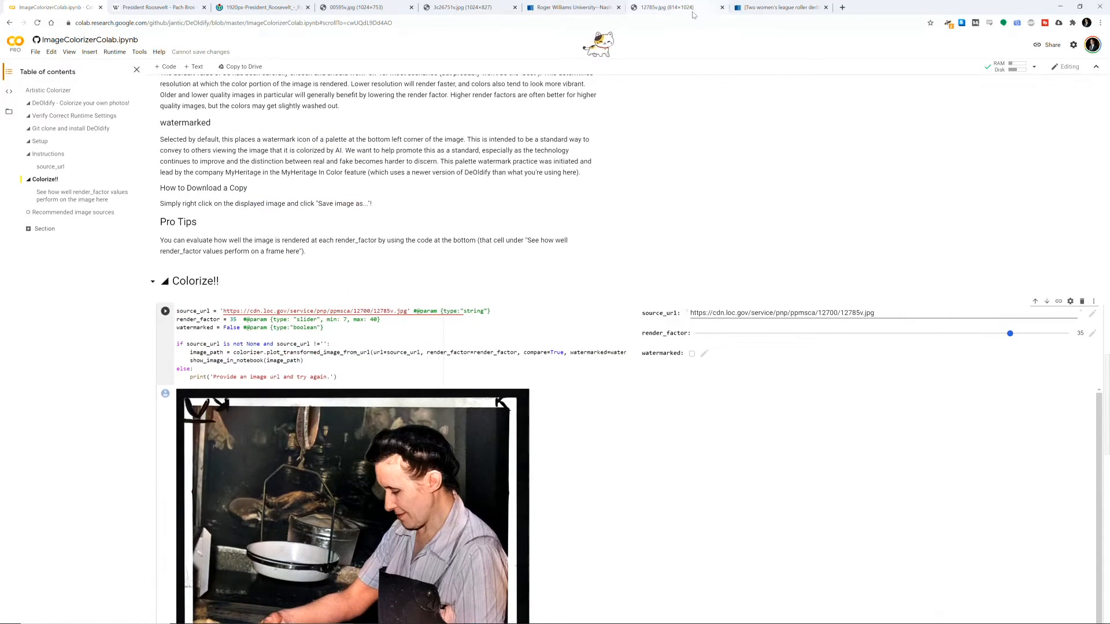
- Switch to the roller derby skaters' Library of Congress catalog record
left_click(779, 6)
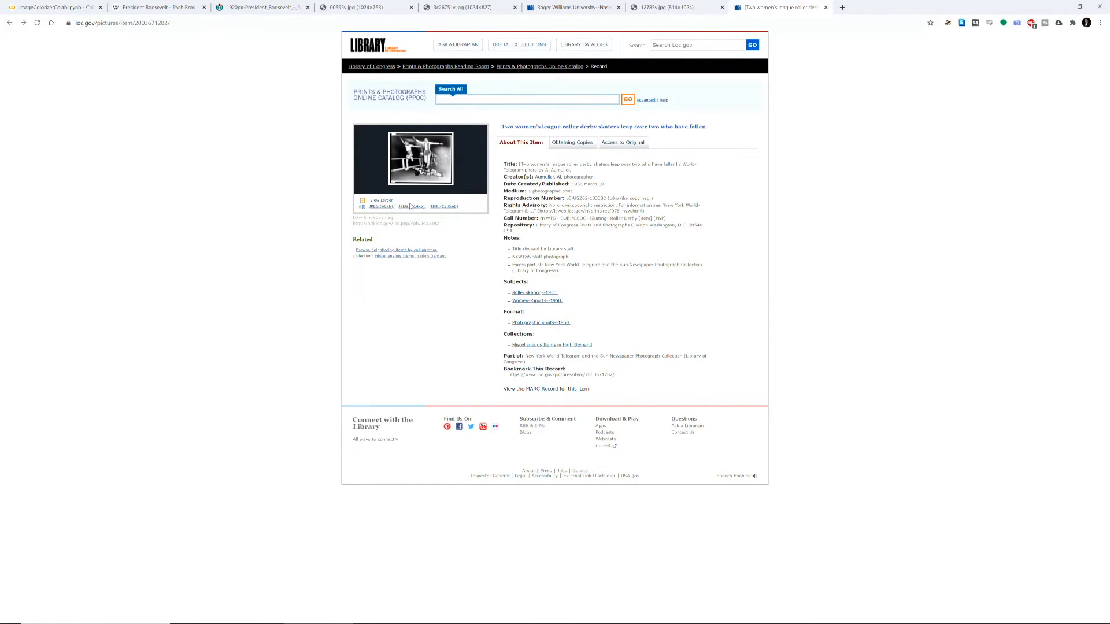
- Copy the full-size roller derby JPEG's web address and return to ImageColorizerColab
left_click(444, 206)
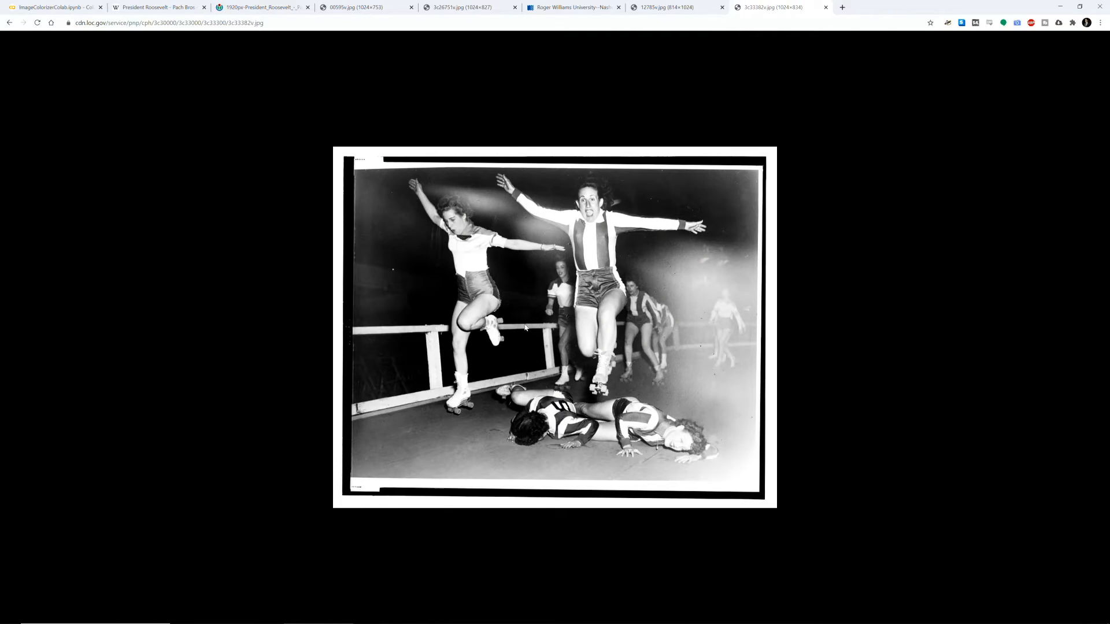
left_click(168, 23)
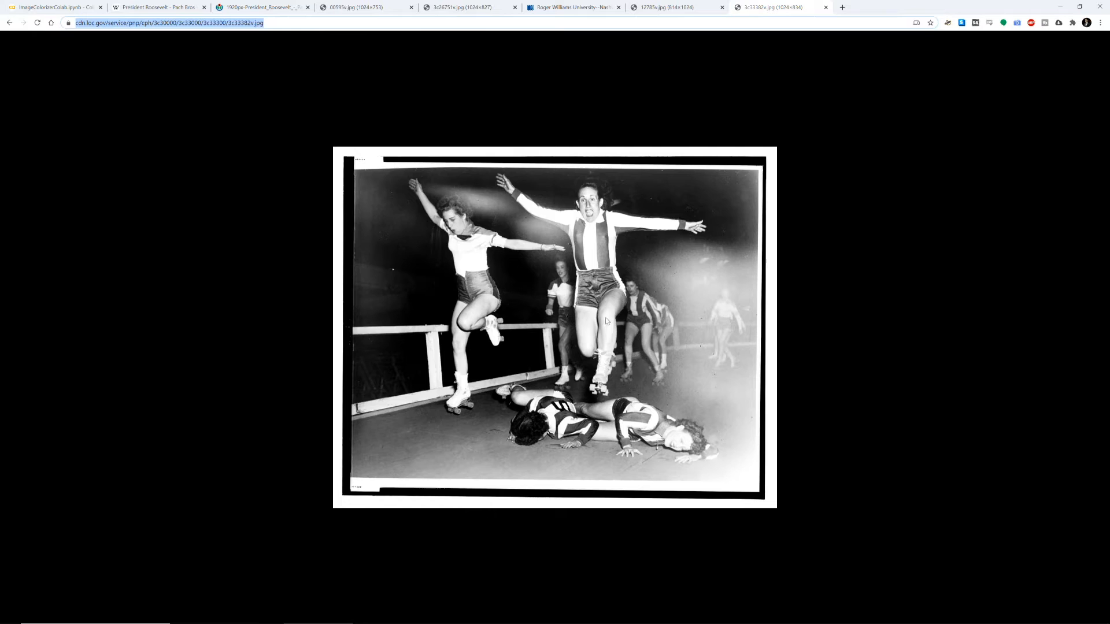
mouse_move(481, 195)
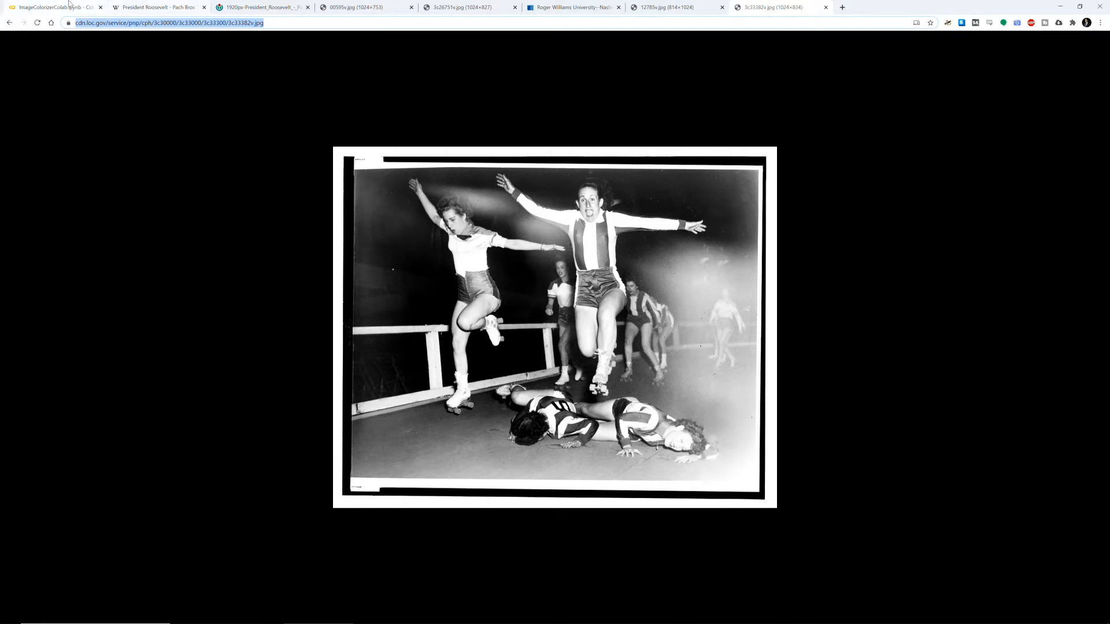
left_click(52, 7)
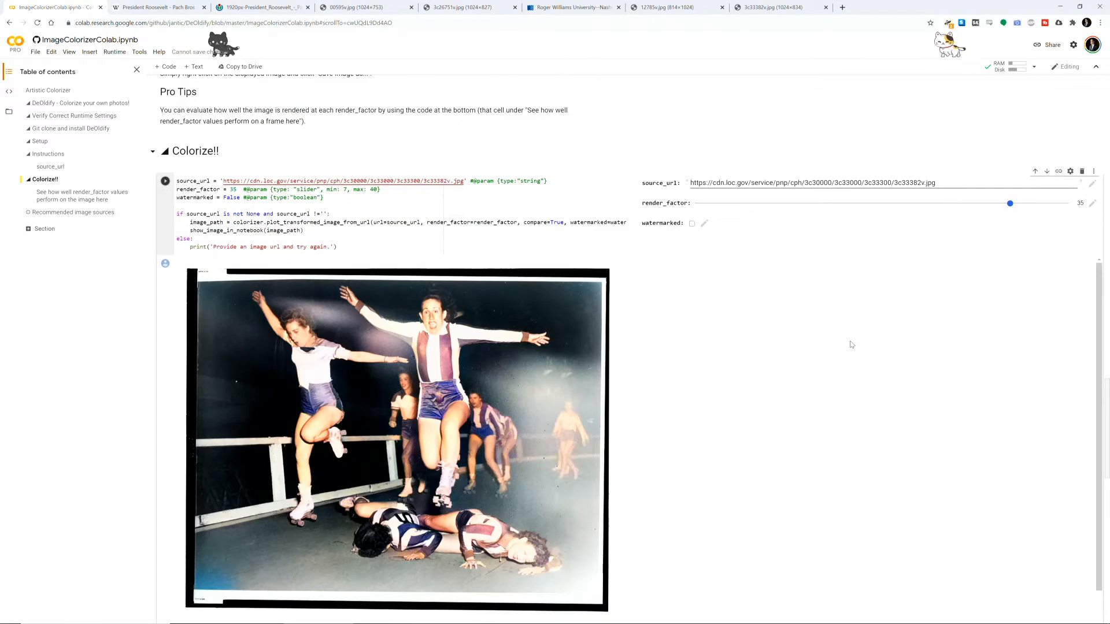
mouse_move(514, 445)
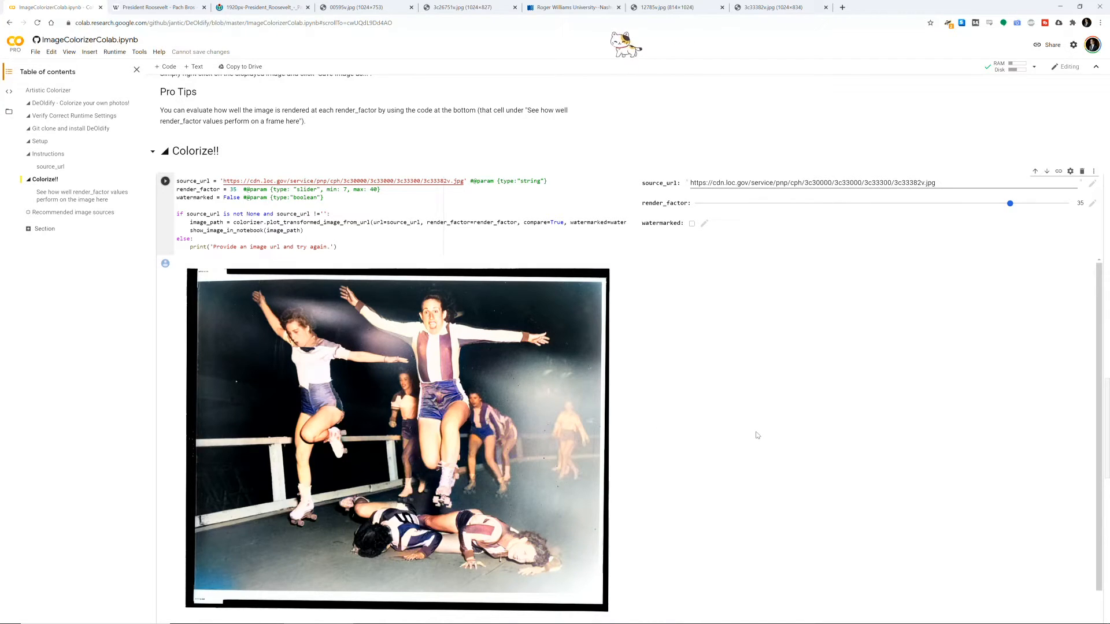
mouse_move(570, 448)
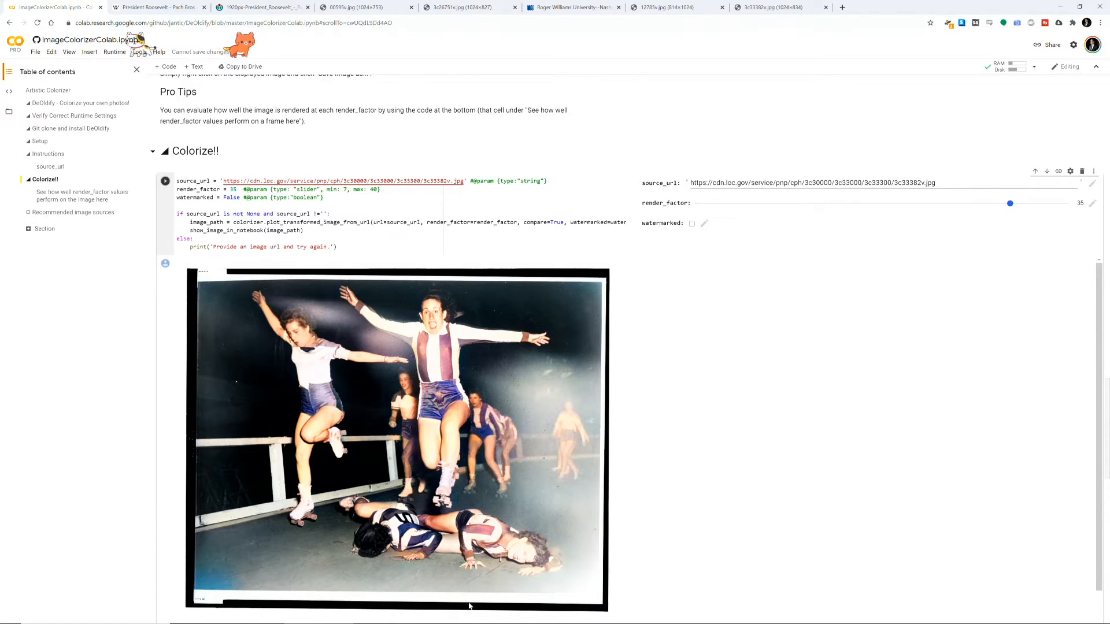
mouse_move(46, 52)
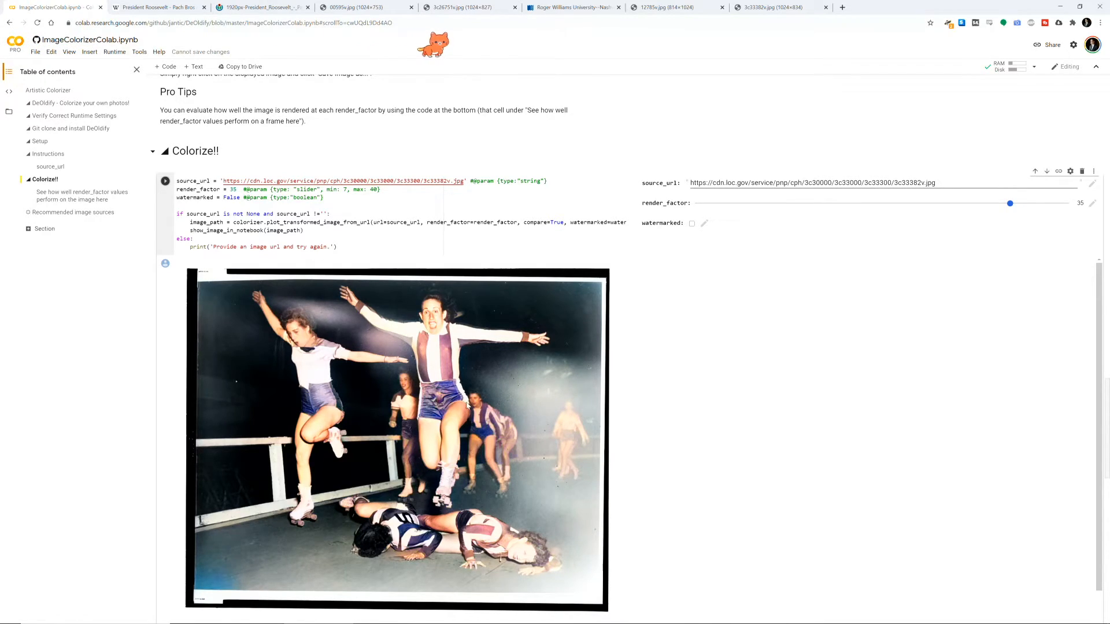
mouse_move(337, 394)
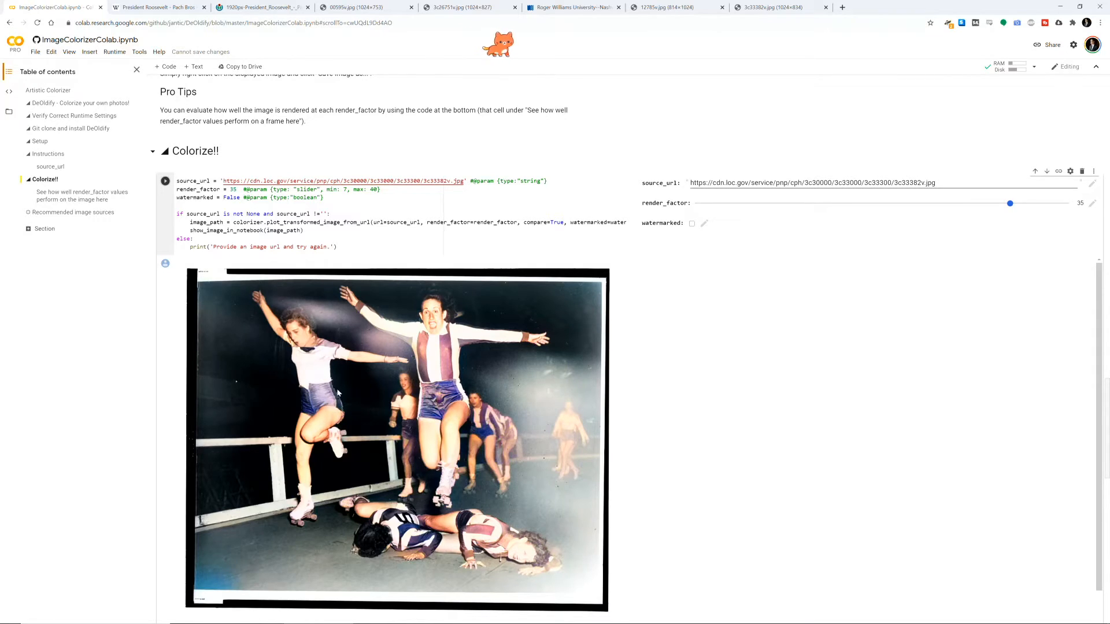
mouse_move(449, 374)
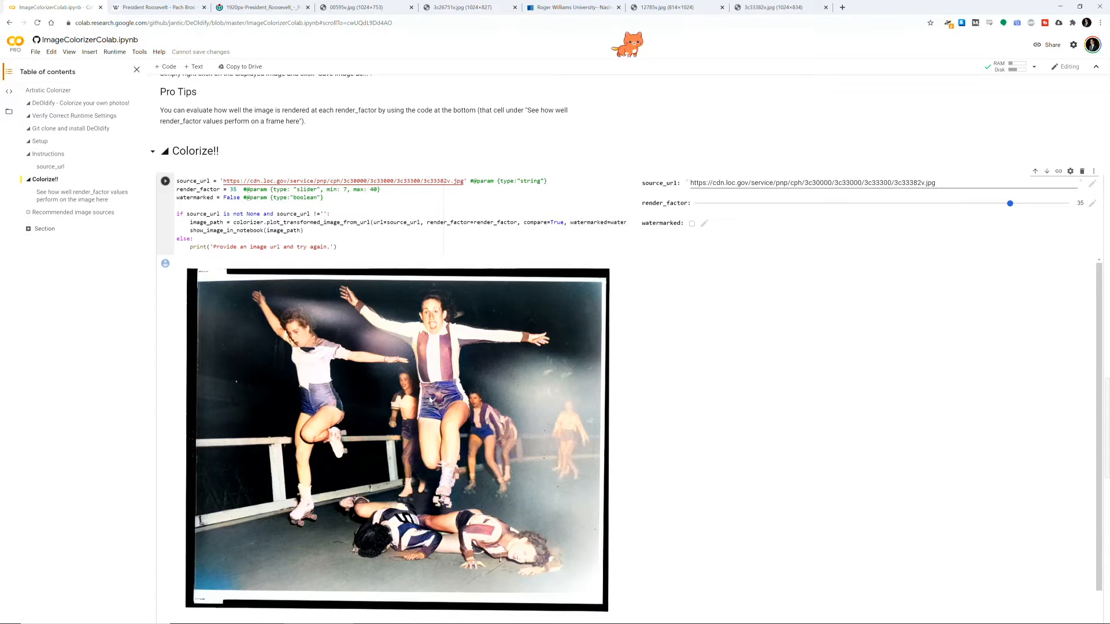
mouse_move(727, 434)
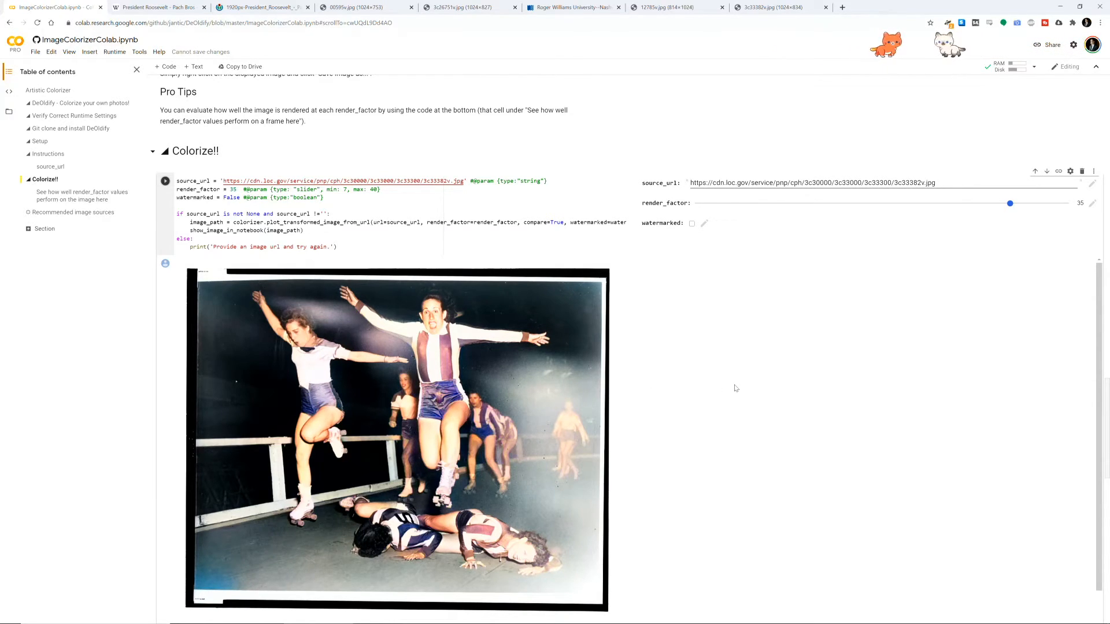
mouse_move(673, 462)
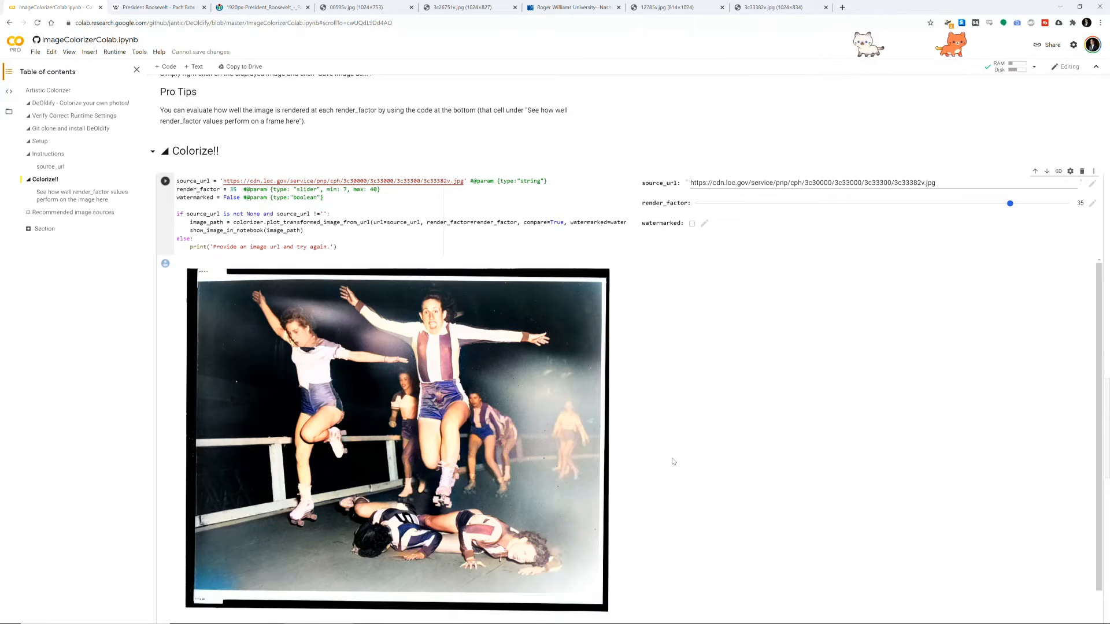
- Scroll down to view the colorized roller derby skaters output, rendered at factor 35
scroll("down", 3)
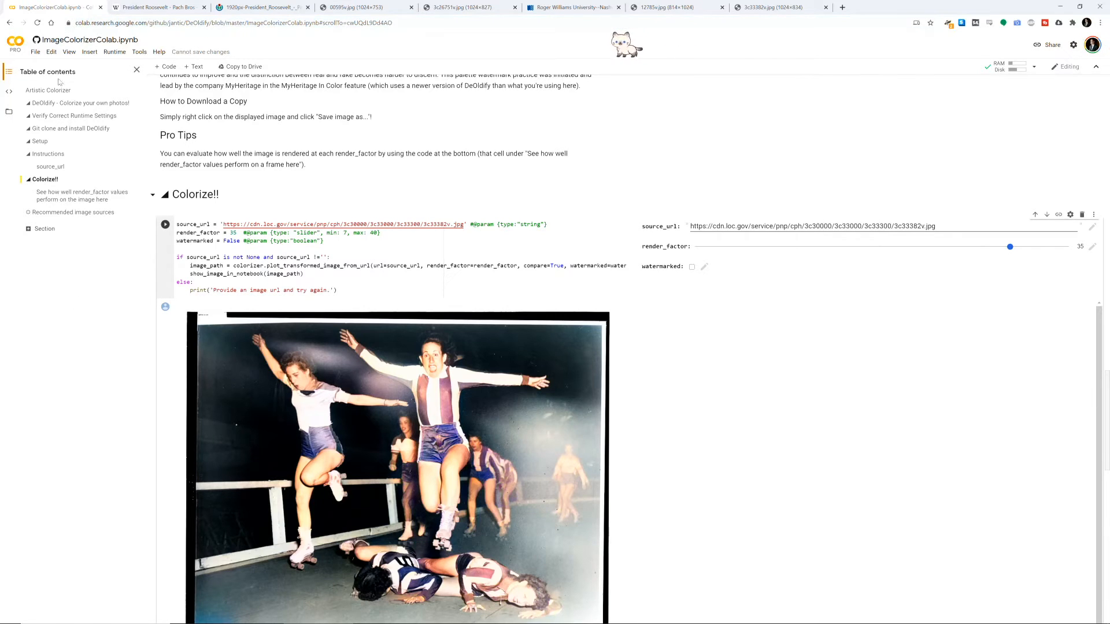
- Open pix2pix.ipynb from the recent notebooks list, leaving the unsaved colorizer notebook
left_click(35, 67)
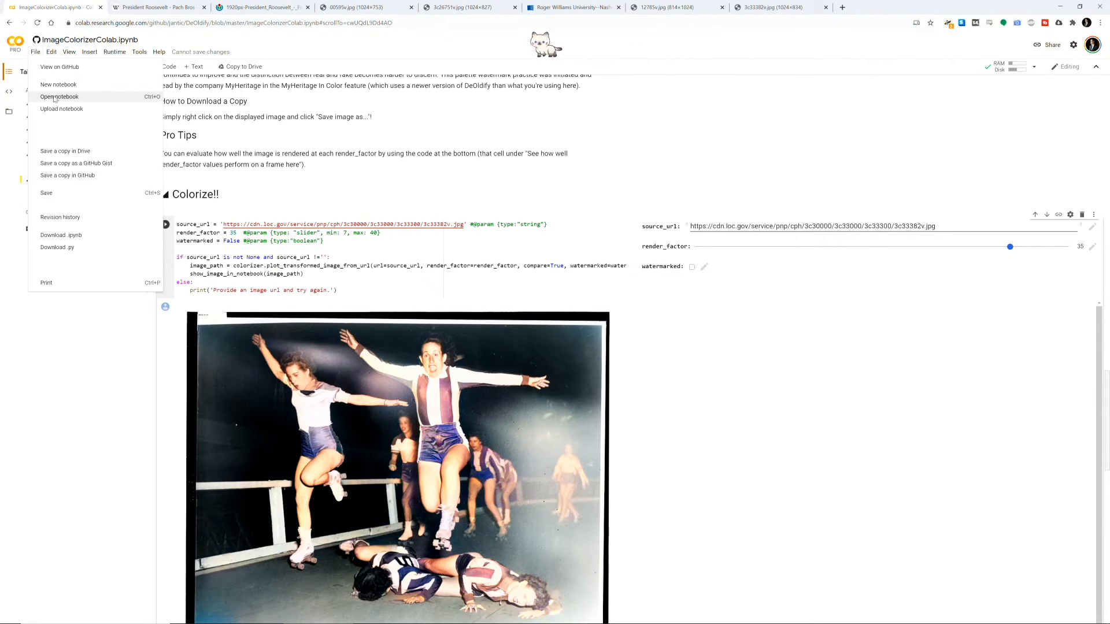
left_click(59, 96)
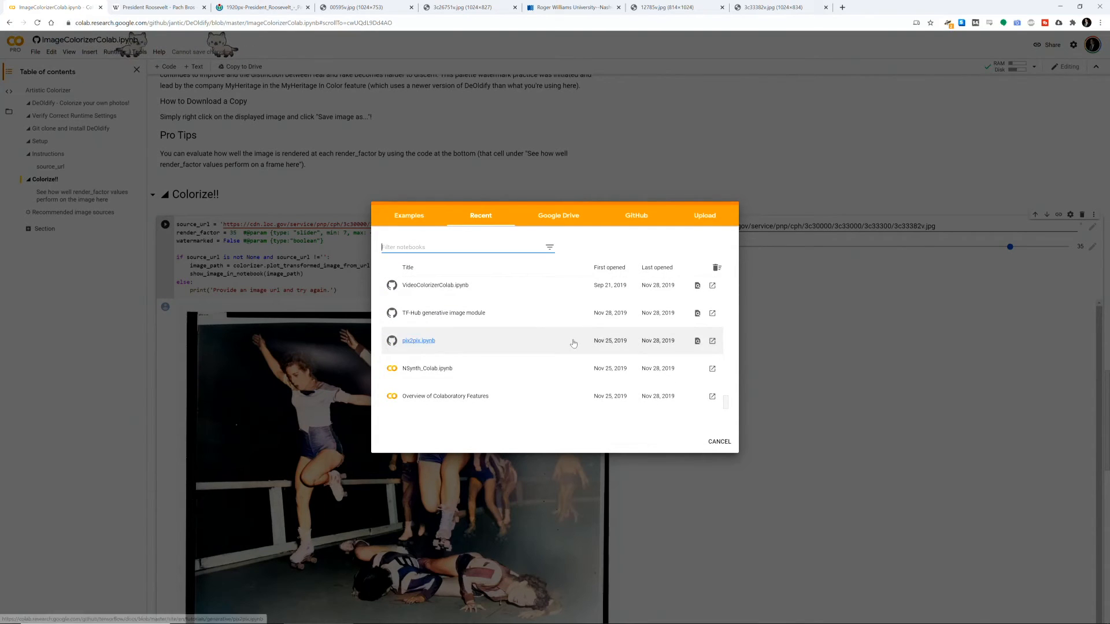
left_click(418, 341)
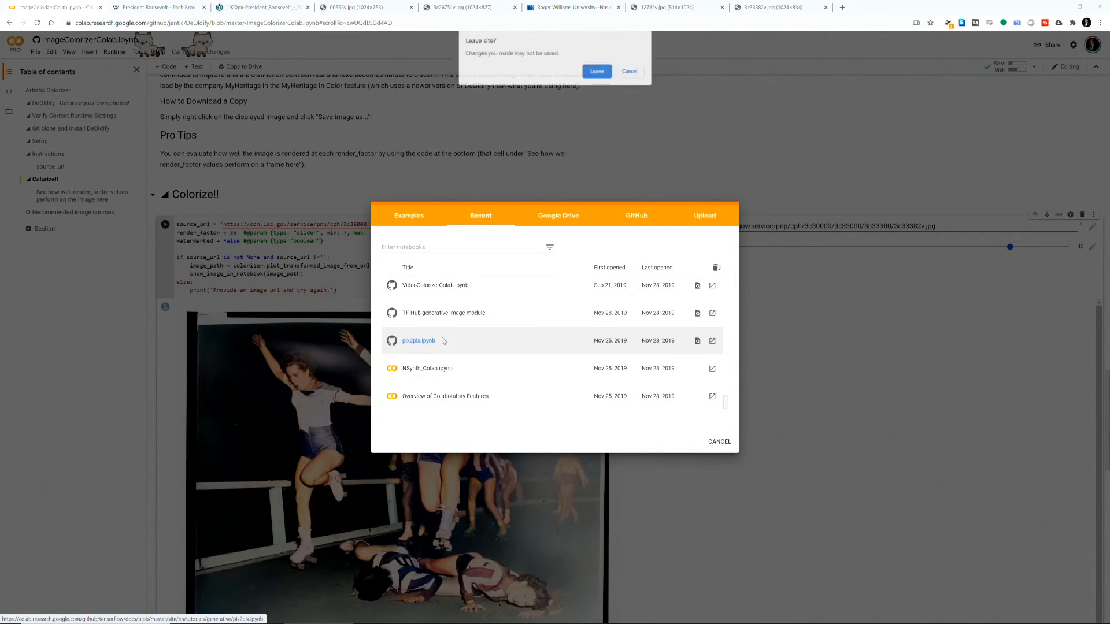
left_click(597, 71)
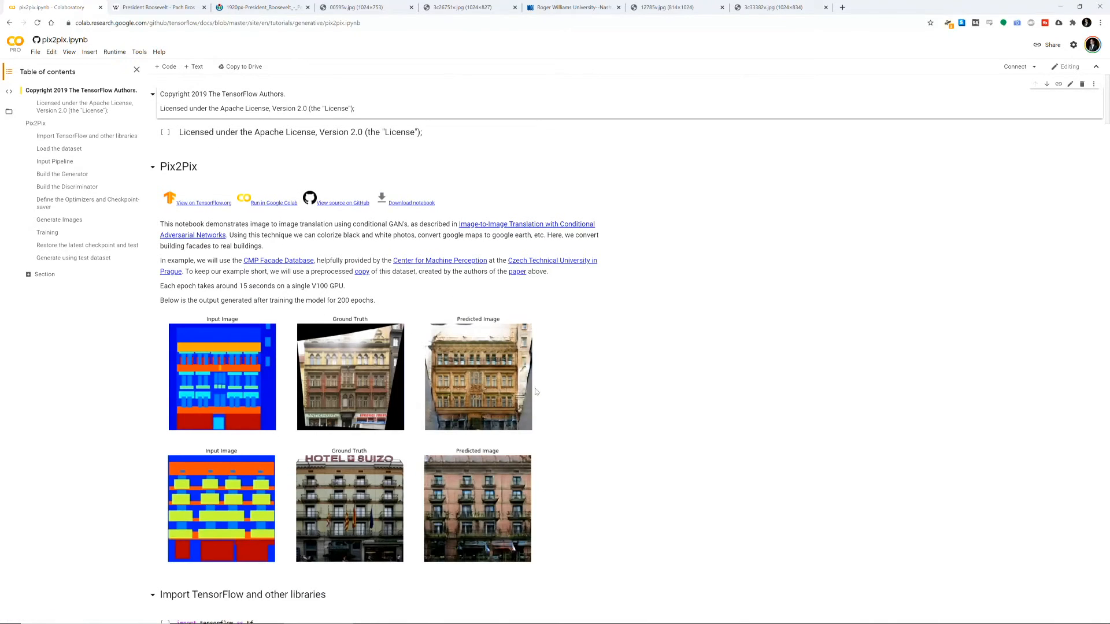
scroll("down", 3)
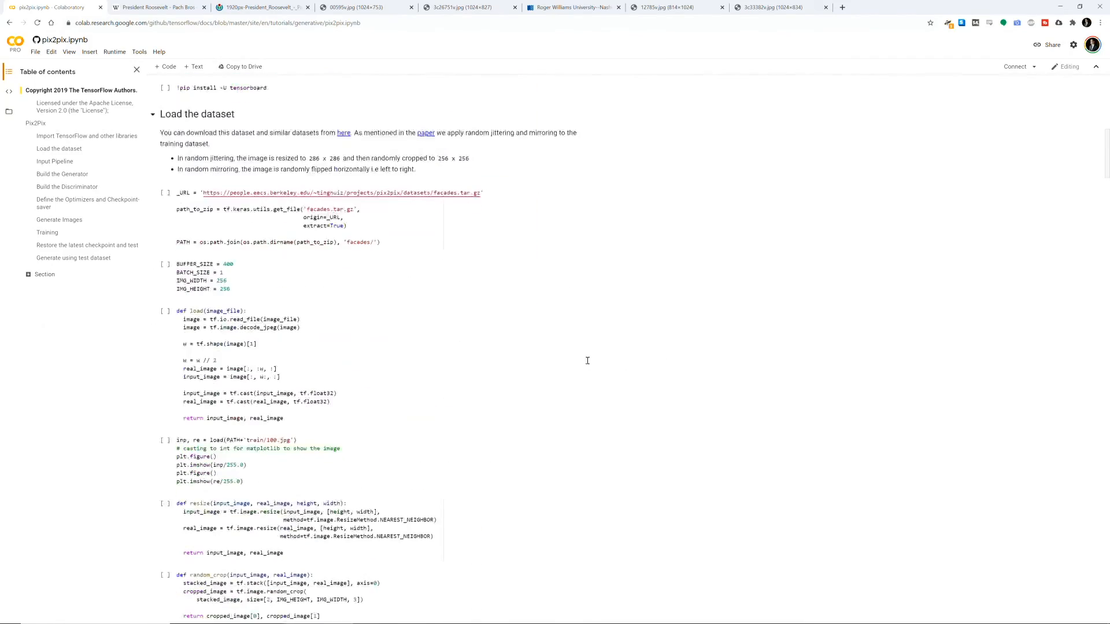
scroll("down", 3)
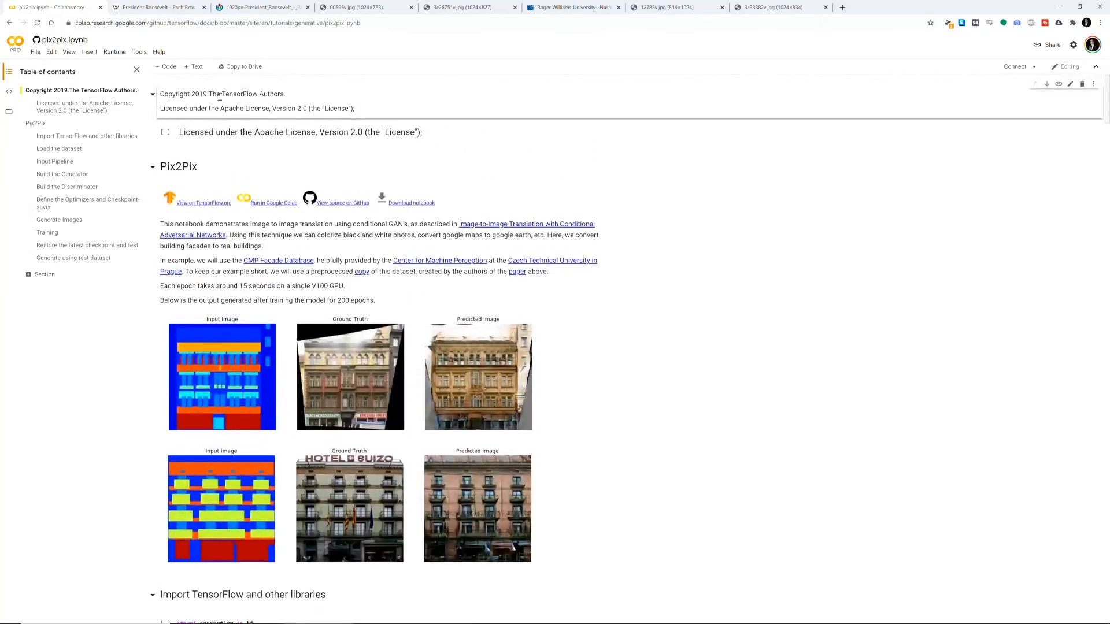
left_click(69, 52)
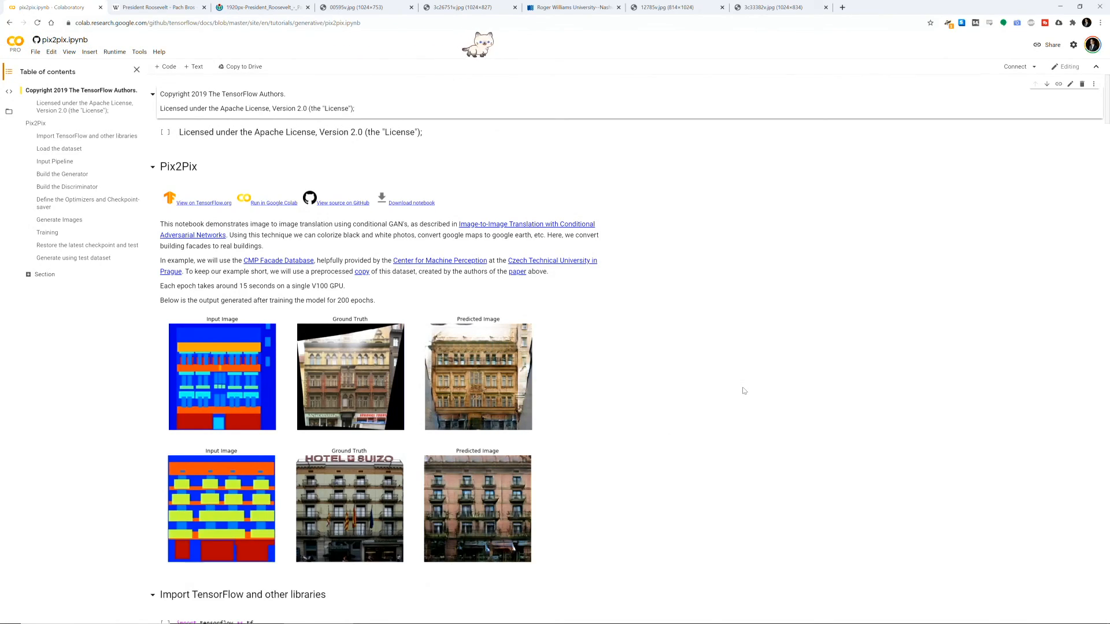
mouse_move(414, 570)
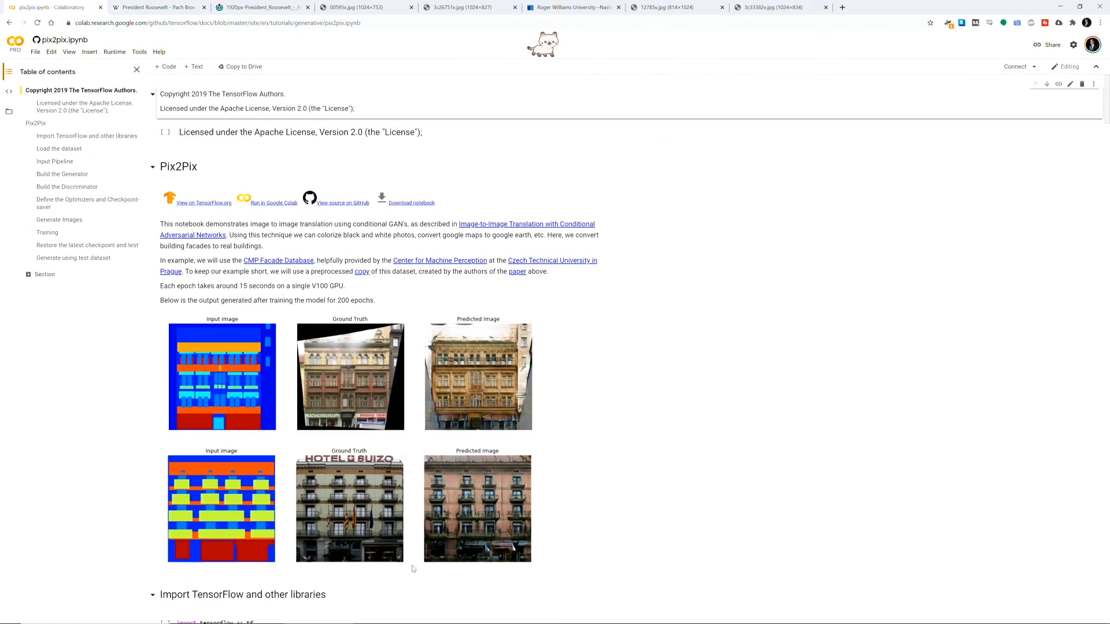